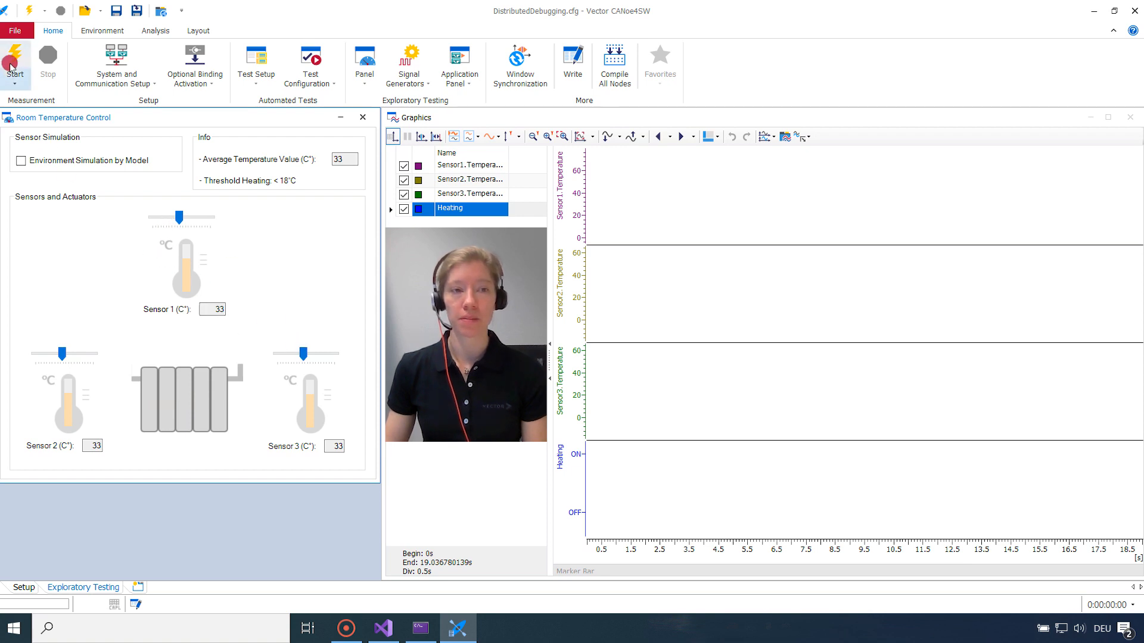
Start the measurement and raise the Sensor 1 temperature with its slider
click(14, 62)
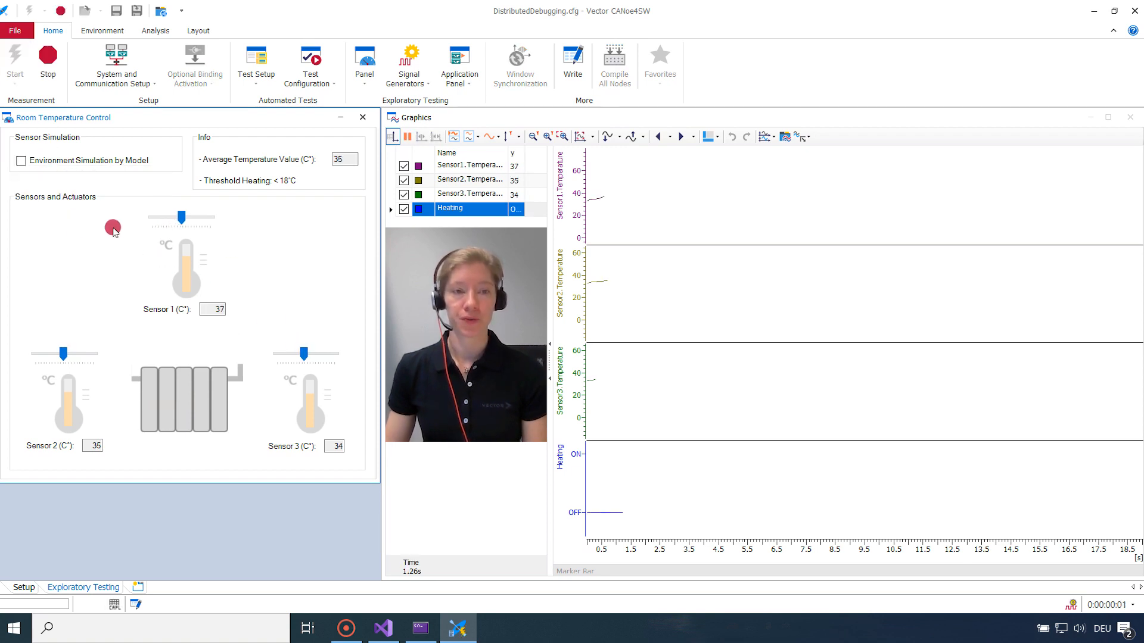
drag(113, 227, 176, 220)
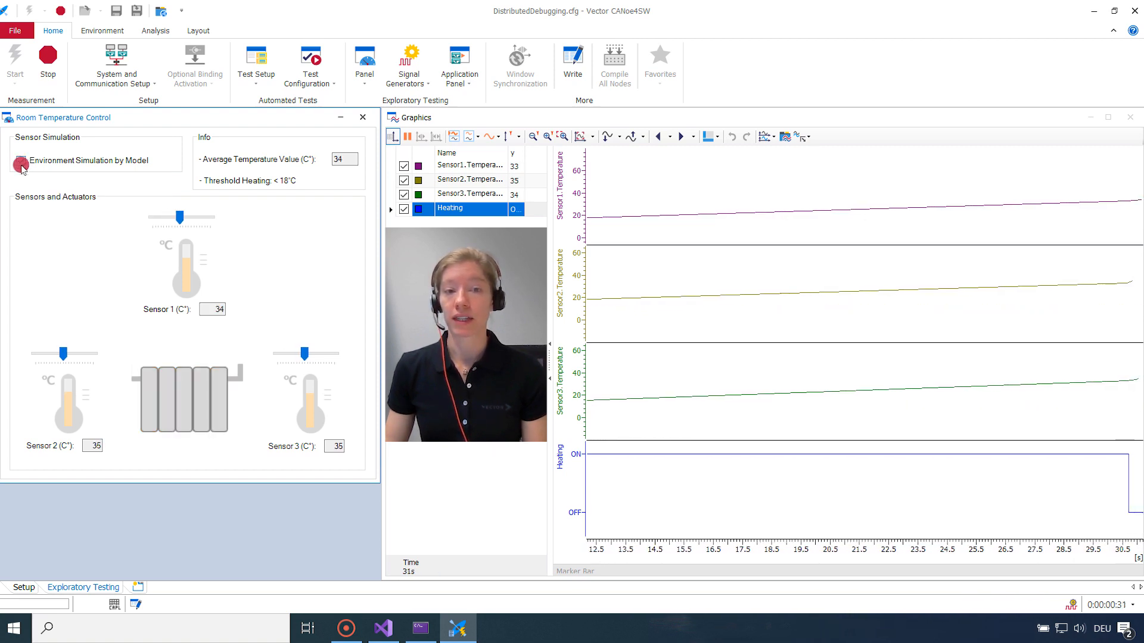
Enable Environment Simulation by Model in the Room Temperature Control panel
click(20, 161)
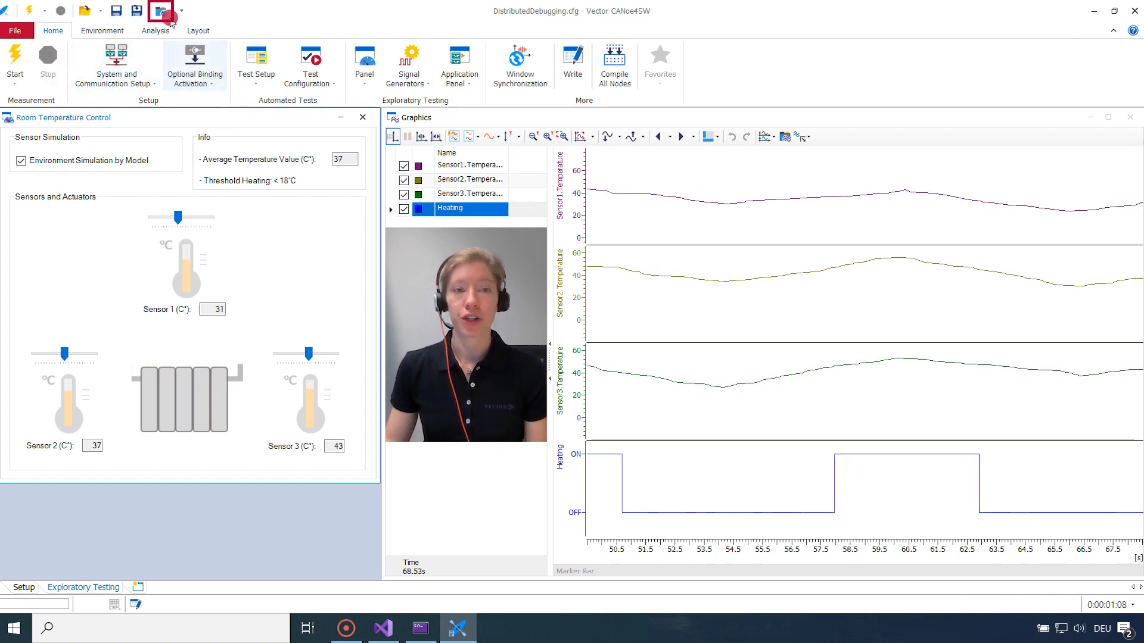
Confirm Distributed Debugging integration is enabled on port 2828 in Options and accept
click(157, 10)
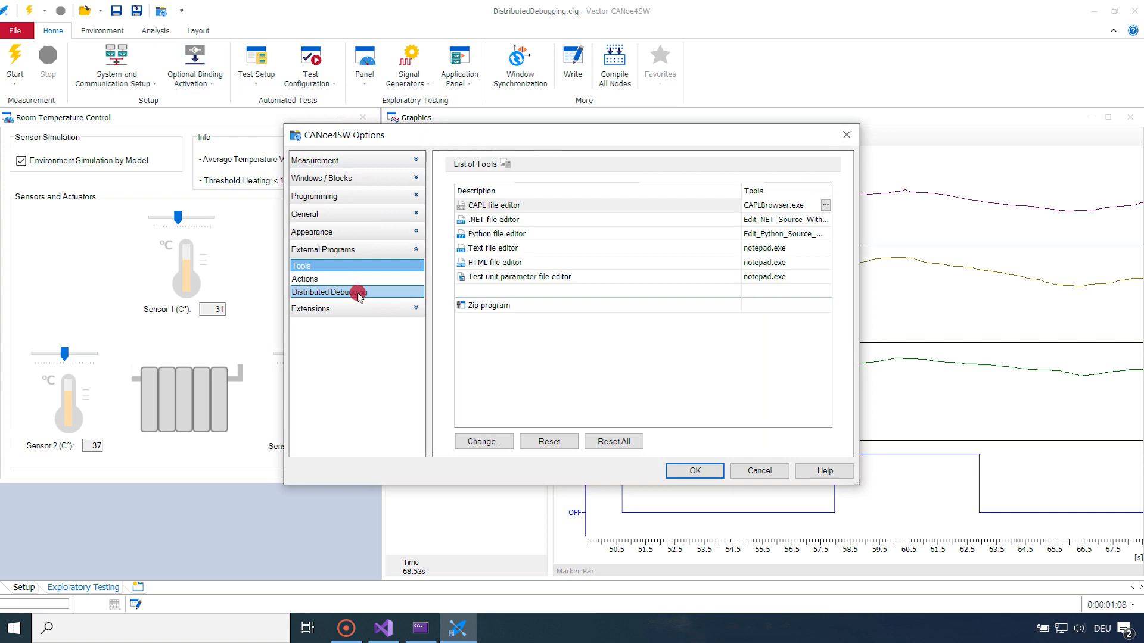
click(329, 291)
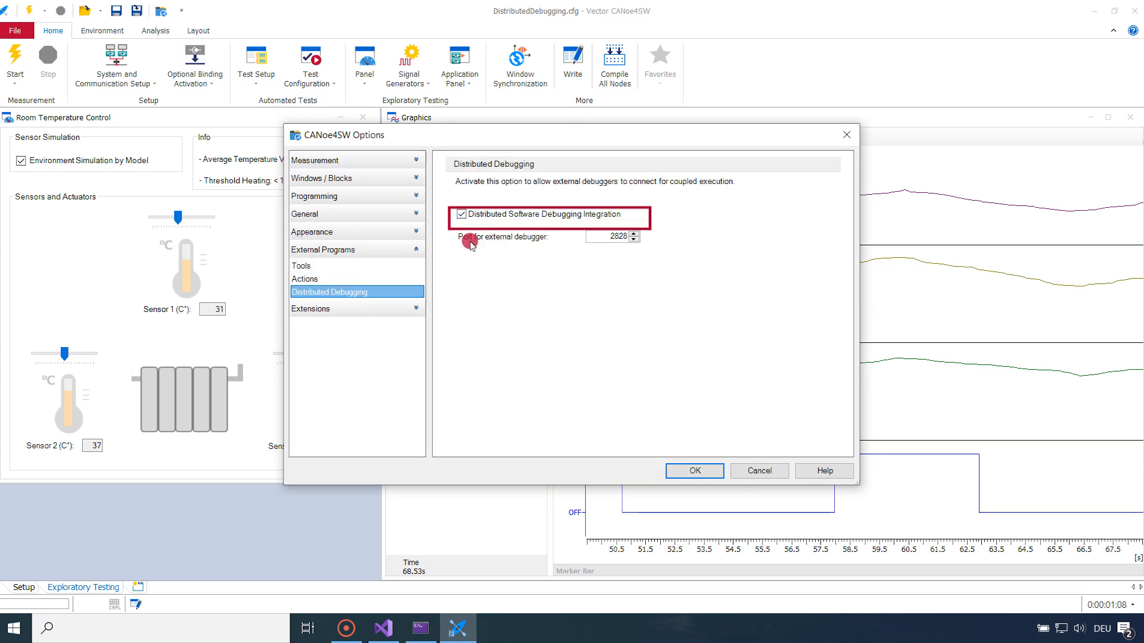
click(597, 236)
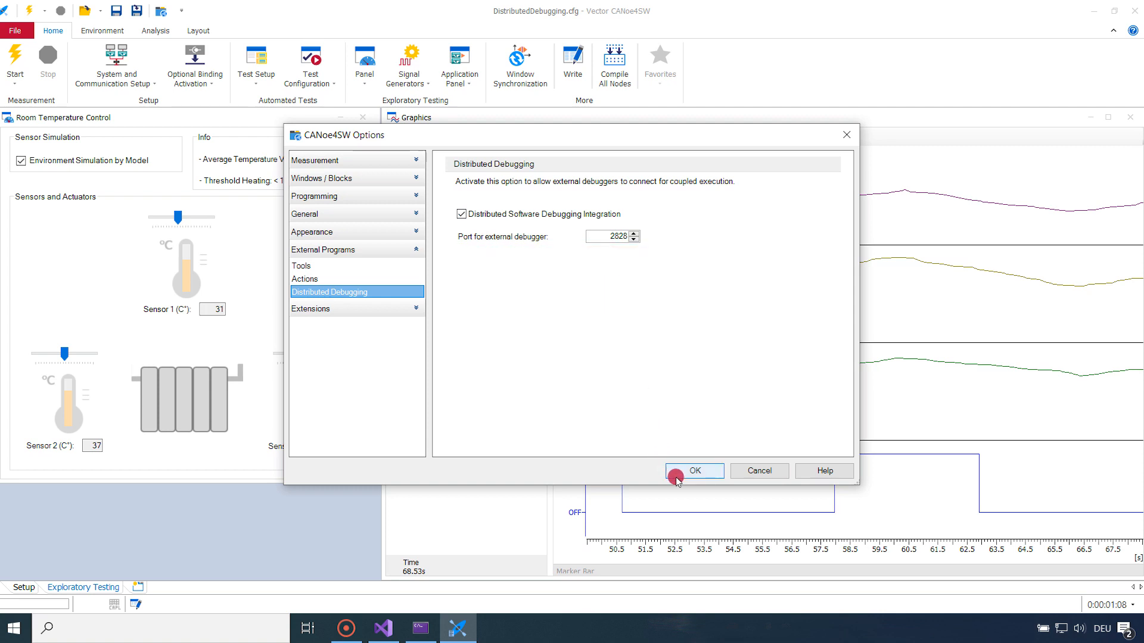
click(692, 470)
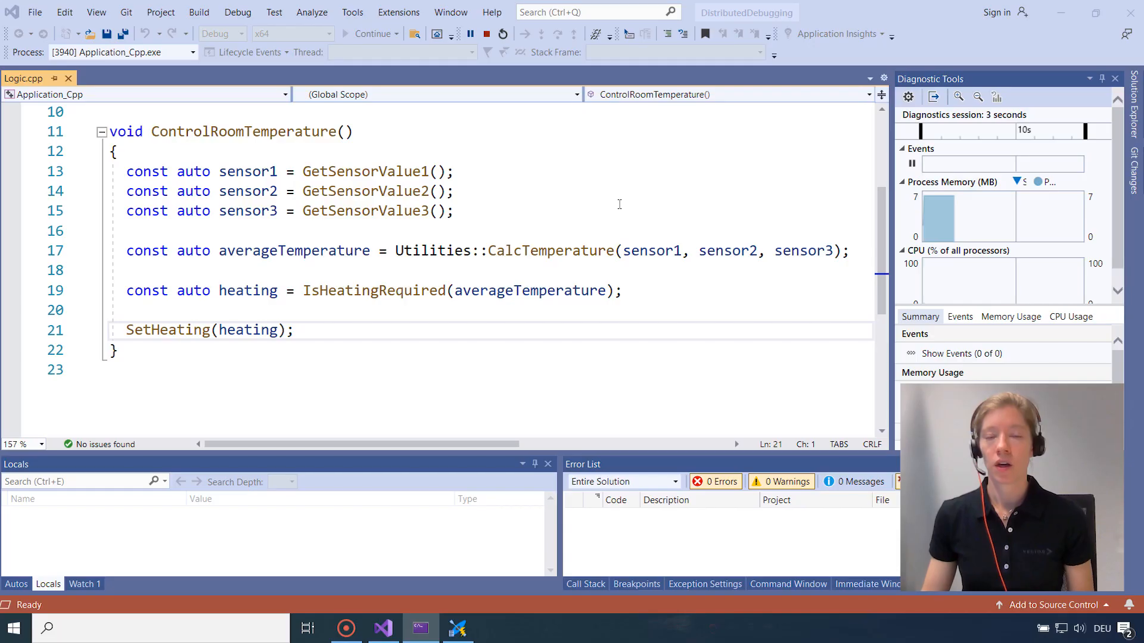
Stop debugging Application_Cpp and bring up the Extensions menu with Vector Debug
click(486, 34)
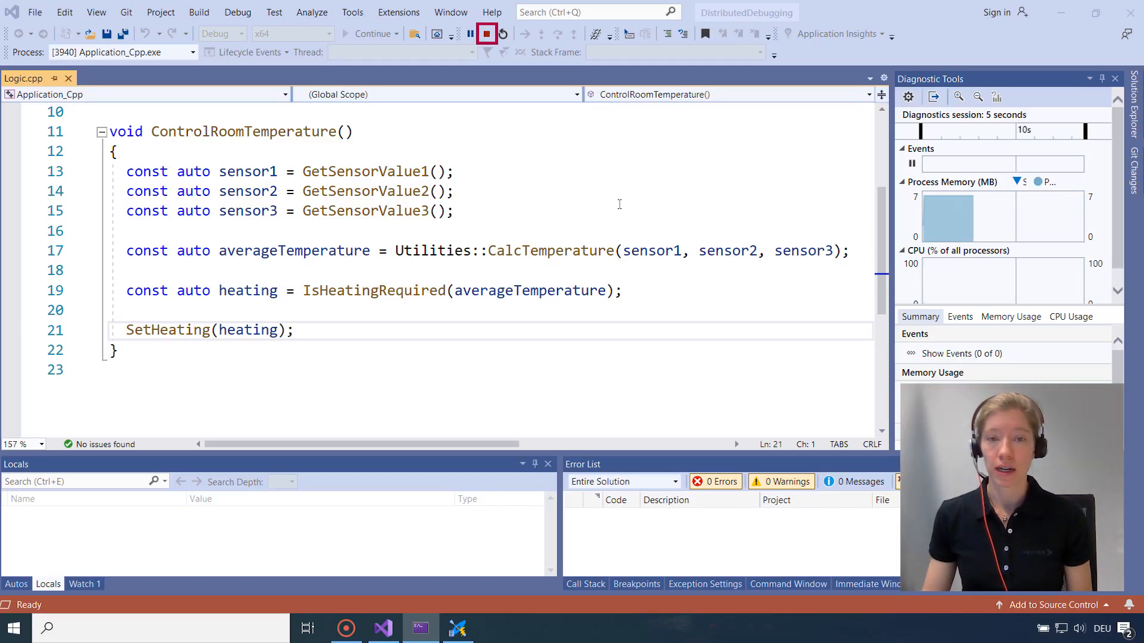
click(486, 34)
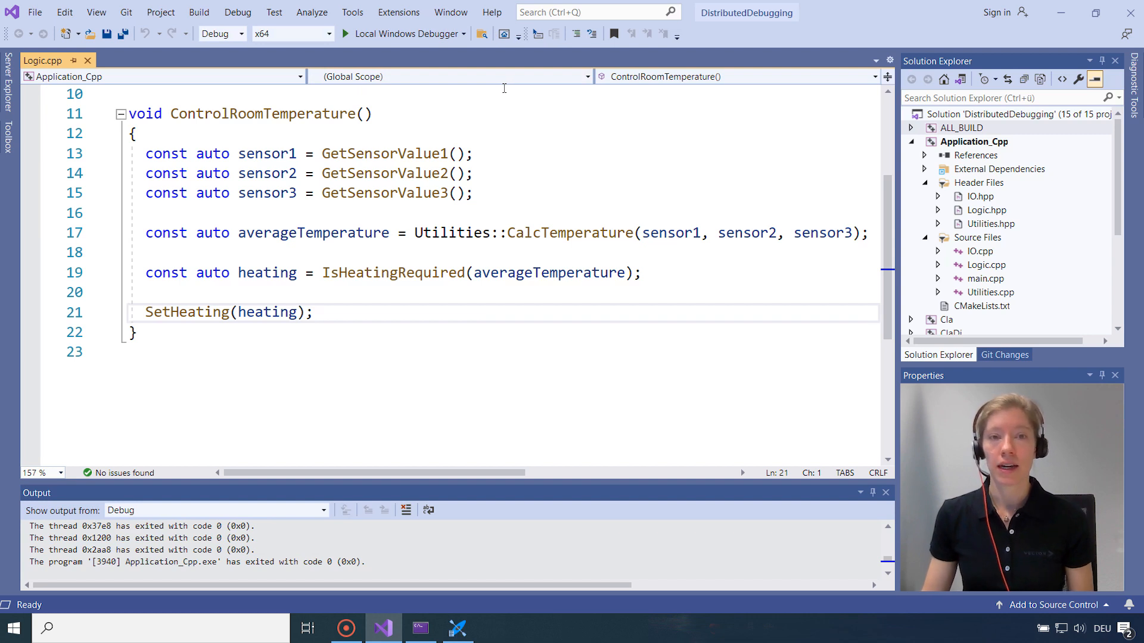
click(398, 12)
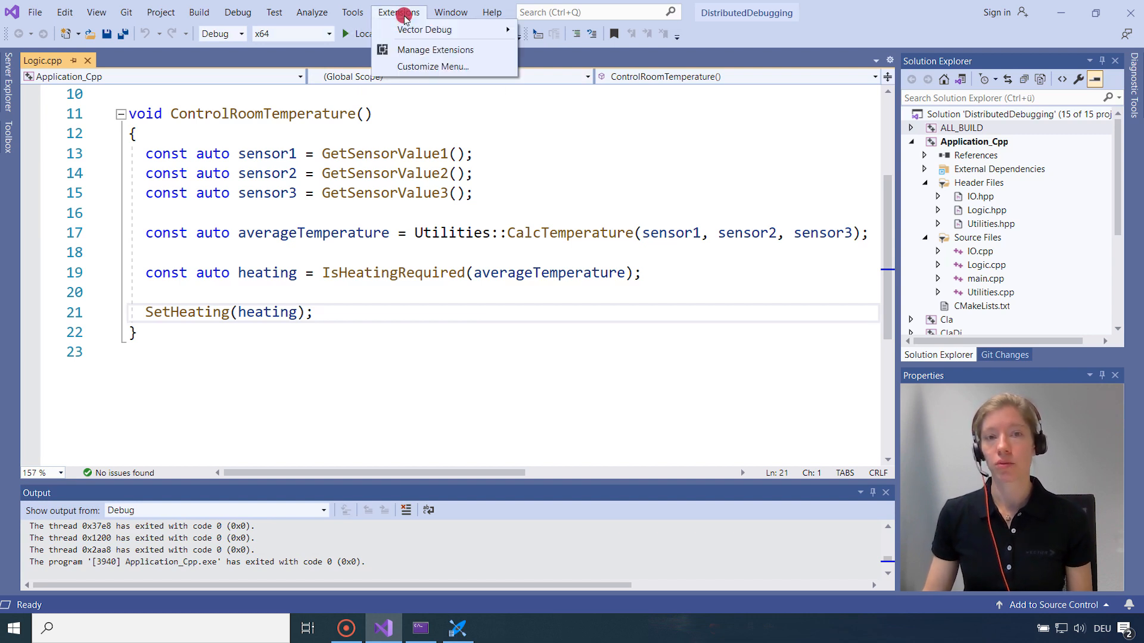
mouse_move(426, 29)
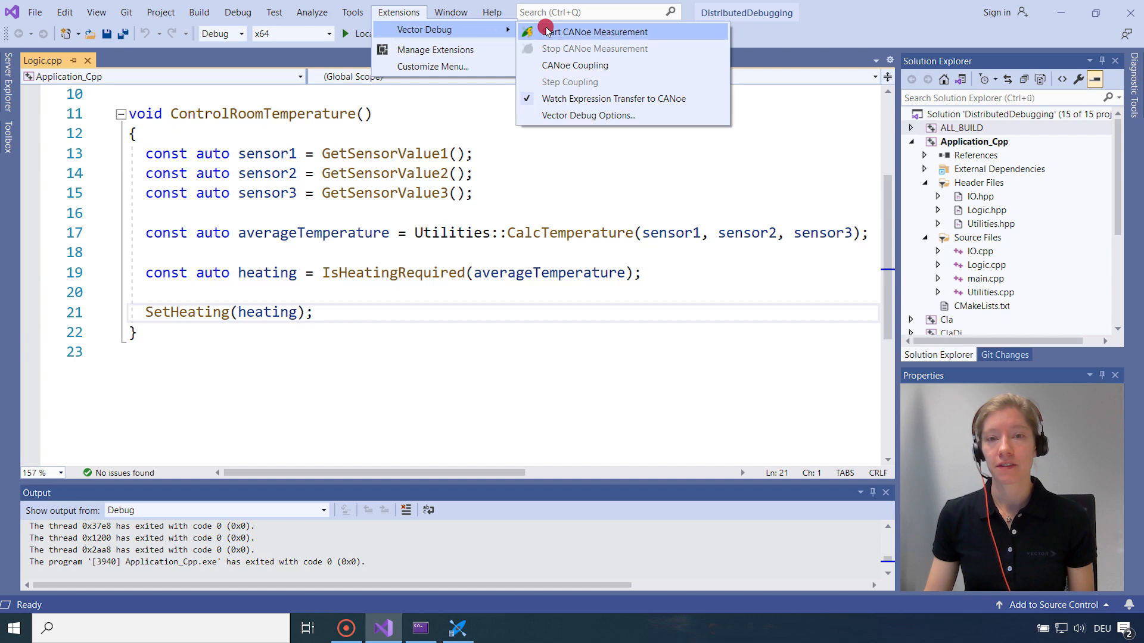
Review Vector Debug options — endpoint localhost:2828, auto-start/stop measurement, watch transfer — and accept
click(587, 115)
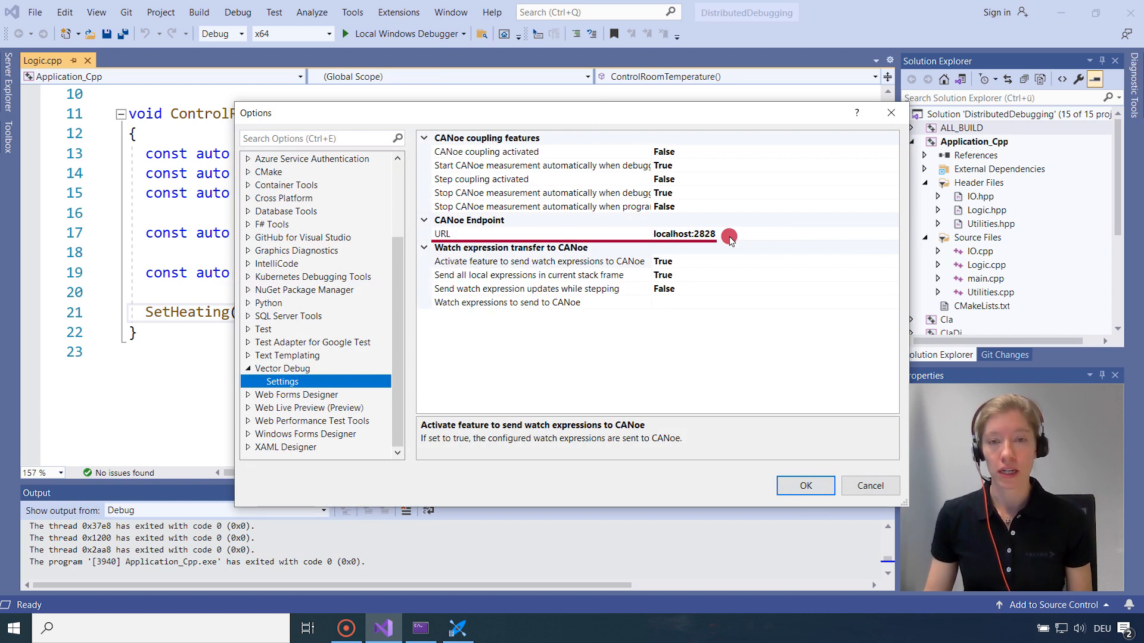
mouse_move(697, 229)
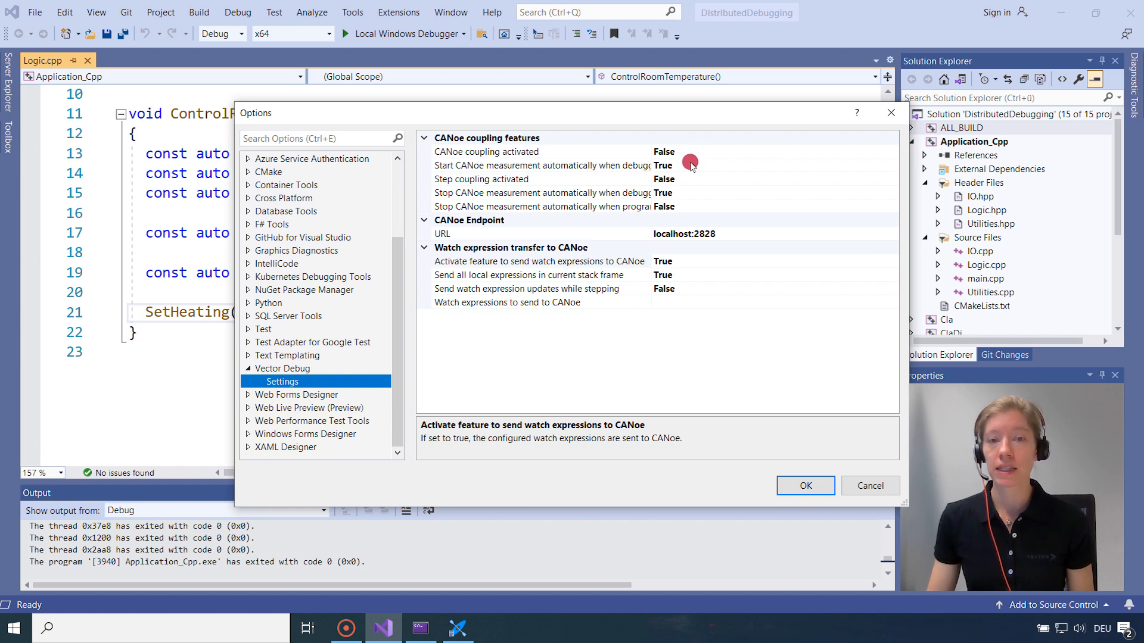
click(662, 165)
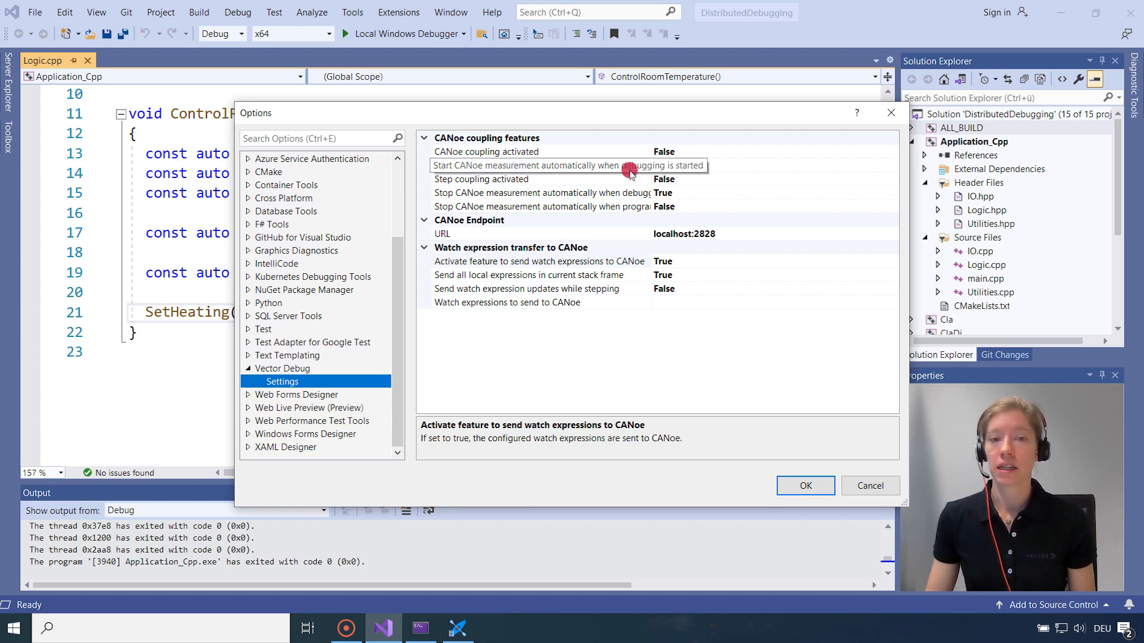
click(664, 166)
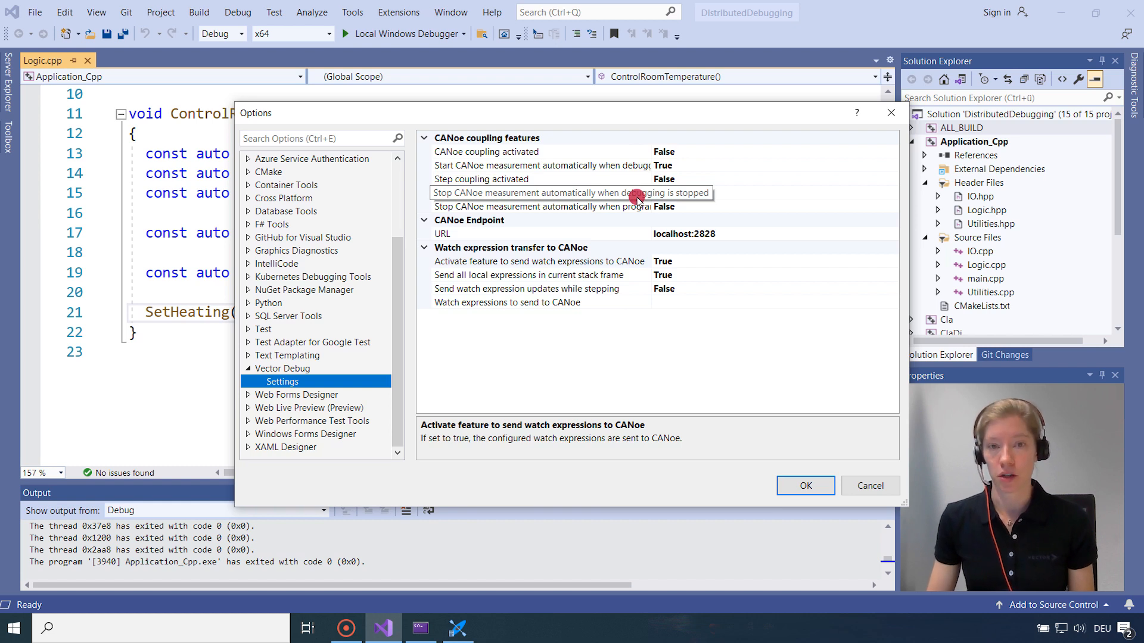
click(662, 193)
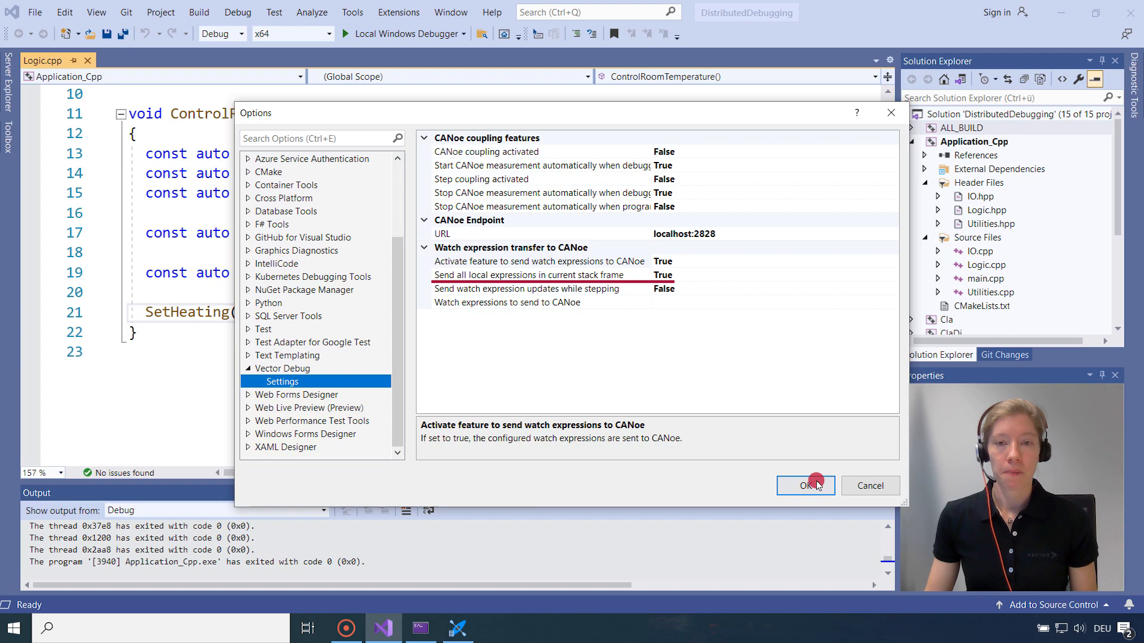
click(806, 486)
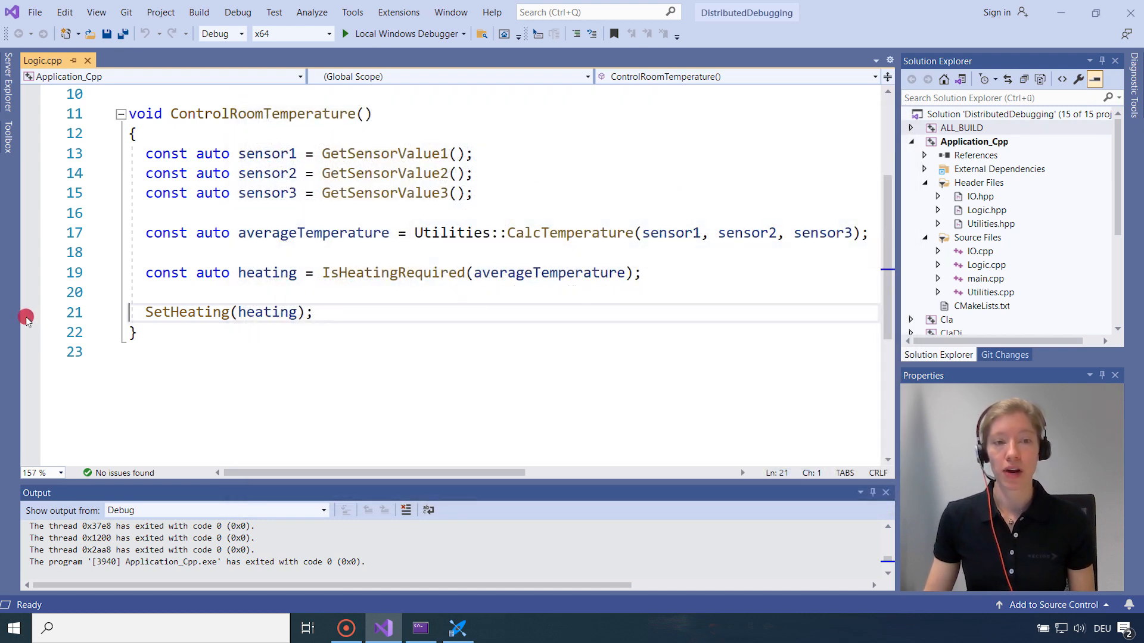
Add a breakpoint on line 21, SetHeating(heating), in Logic.cpp
click(31, 313)
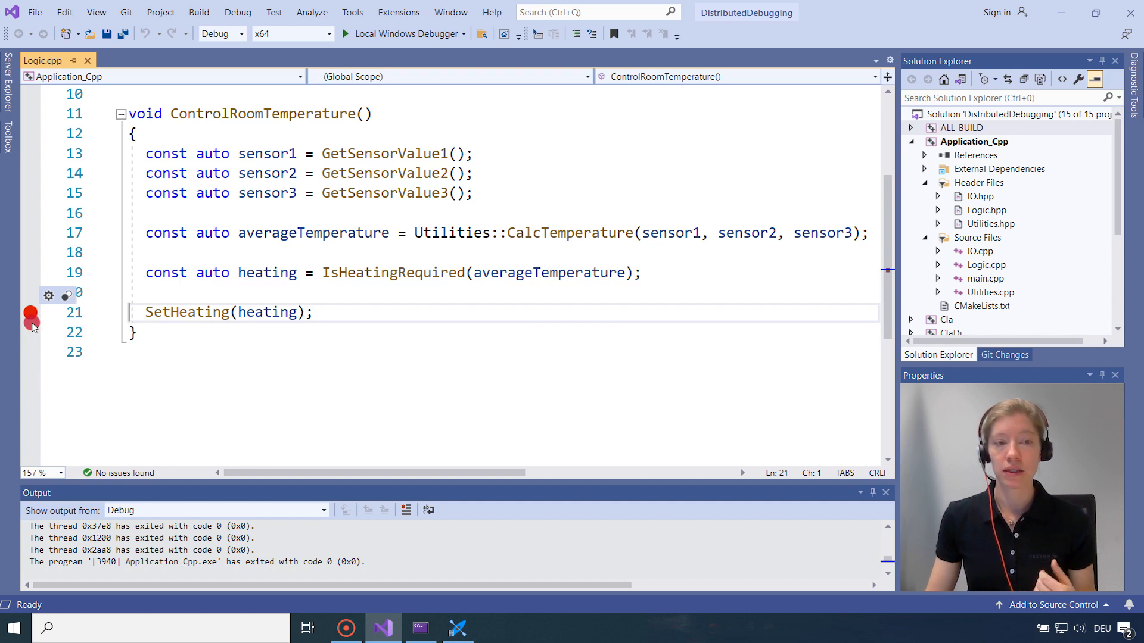
mouse_move(29, 314)
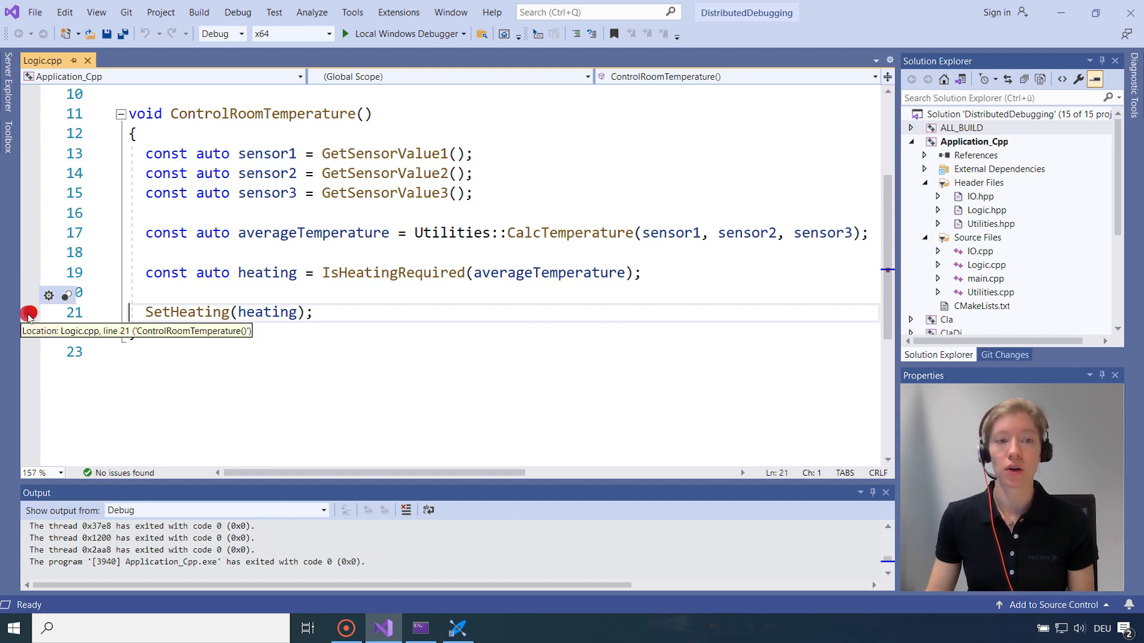
mouse_move(186, 296)
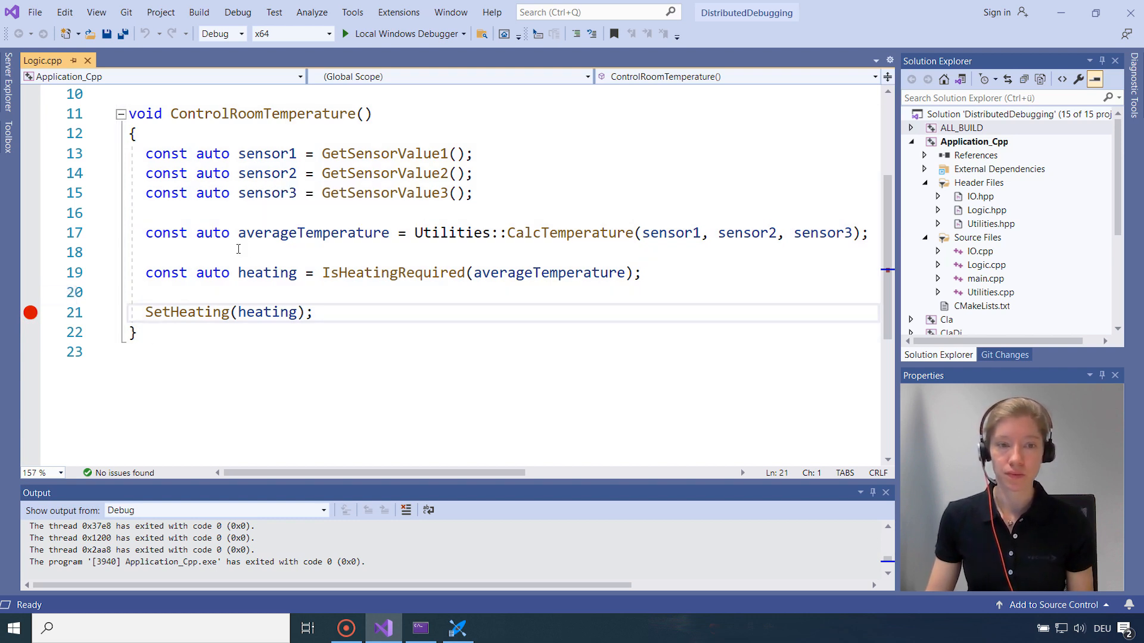
mouse_move(31, 312)
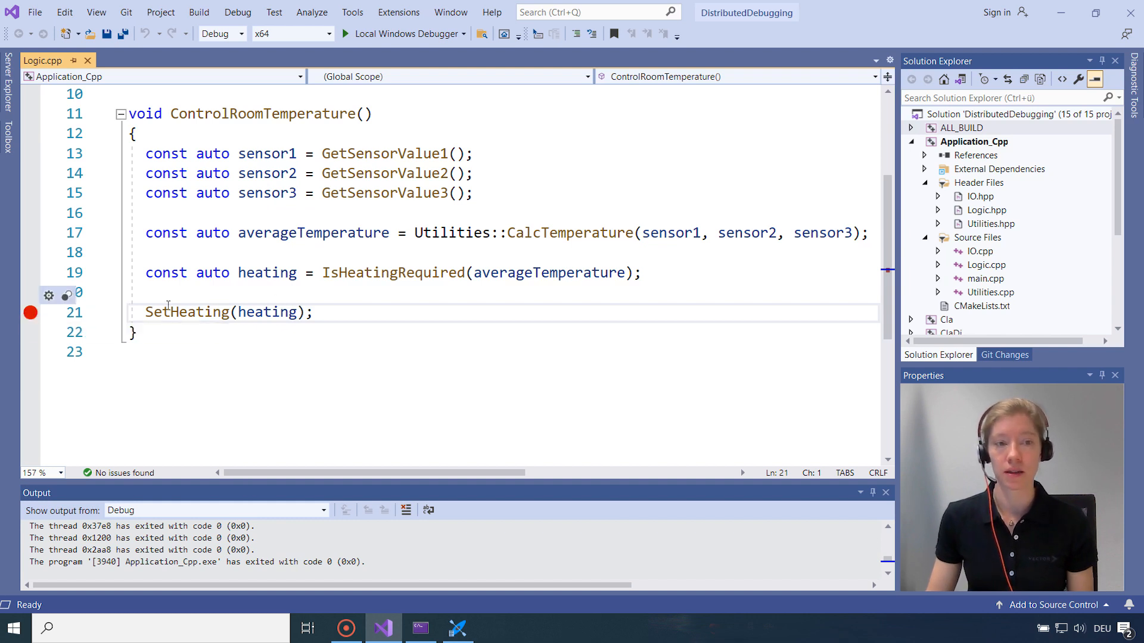
Activate Watch Expression Transfer + Auto-Continue for the line 21 breakpoint
right_click(31, 312)
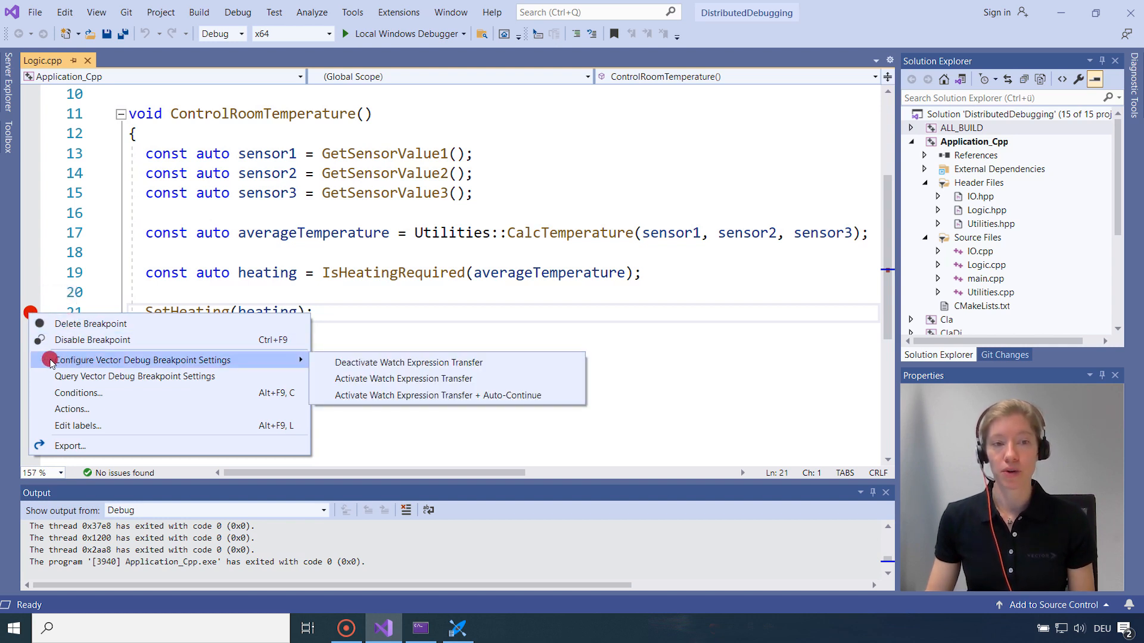
mouse_move(213, 360)
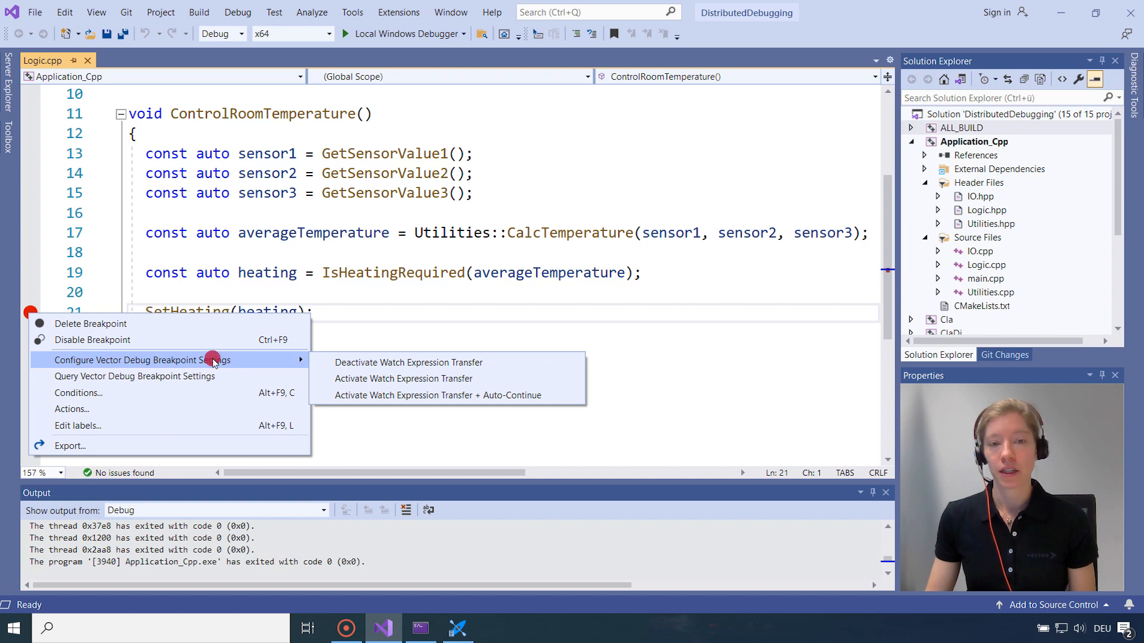
mouse_move(408, 362)
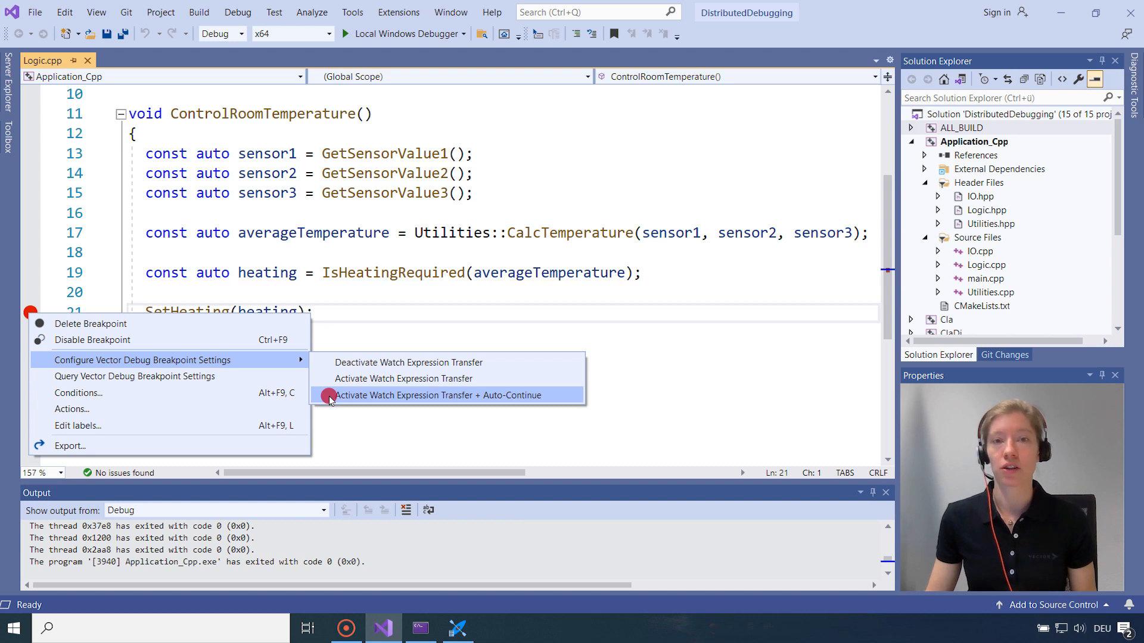
click(441, 394)
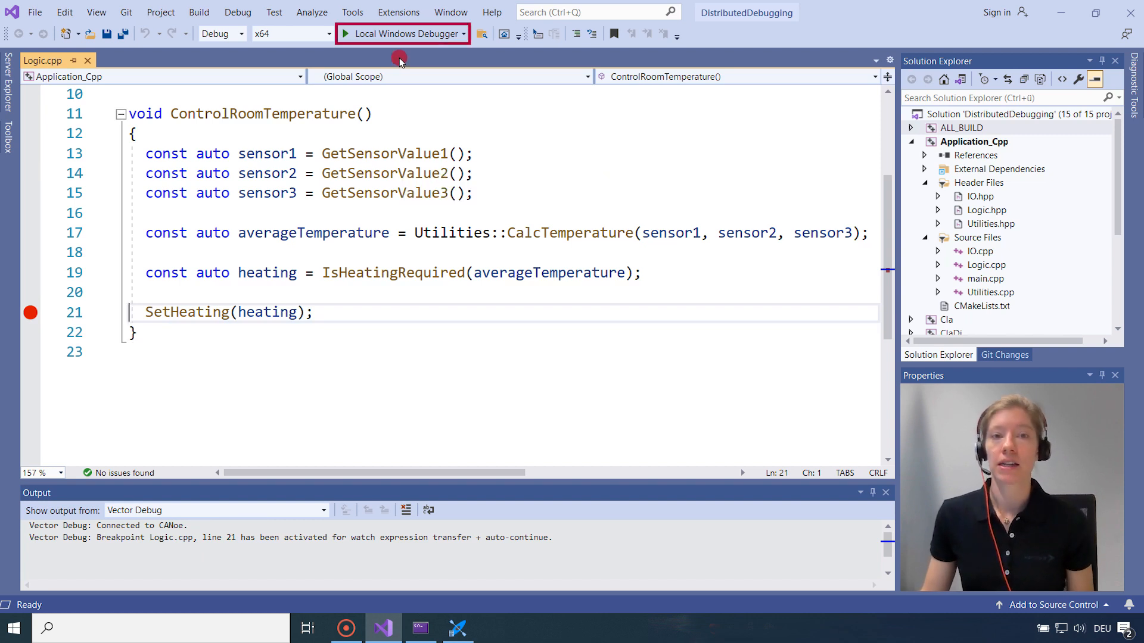
mouse_move(398, 33)
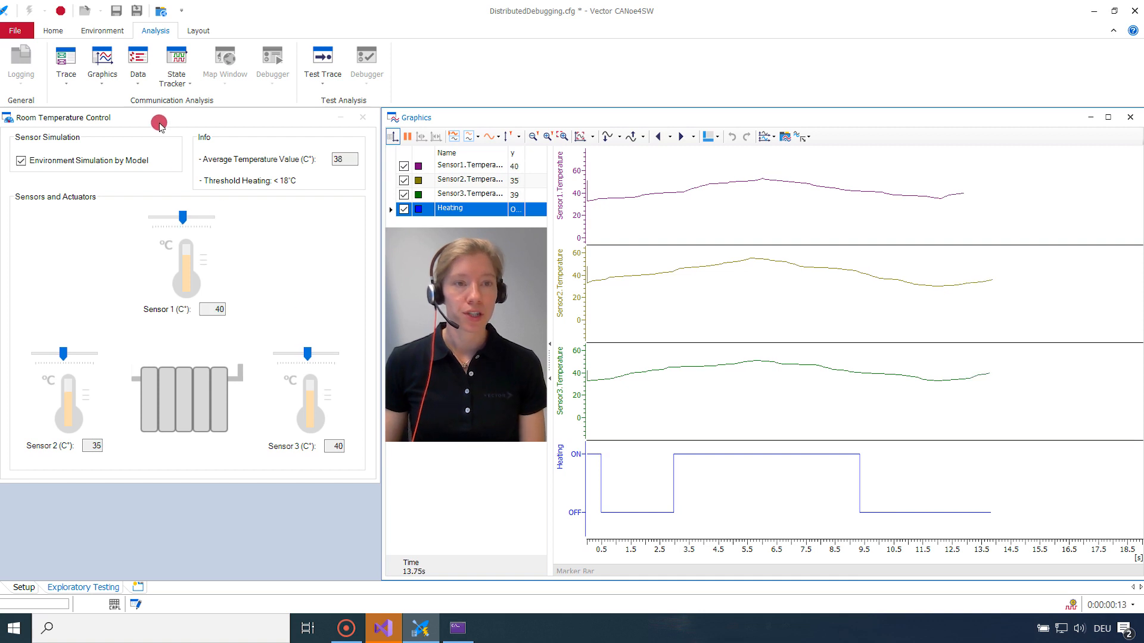
With the measurement auto-started, bring up the Trace window choices on the Analysis ribbon
click(66, 62)
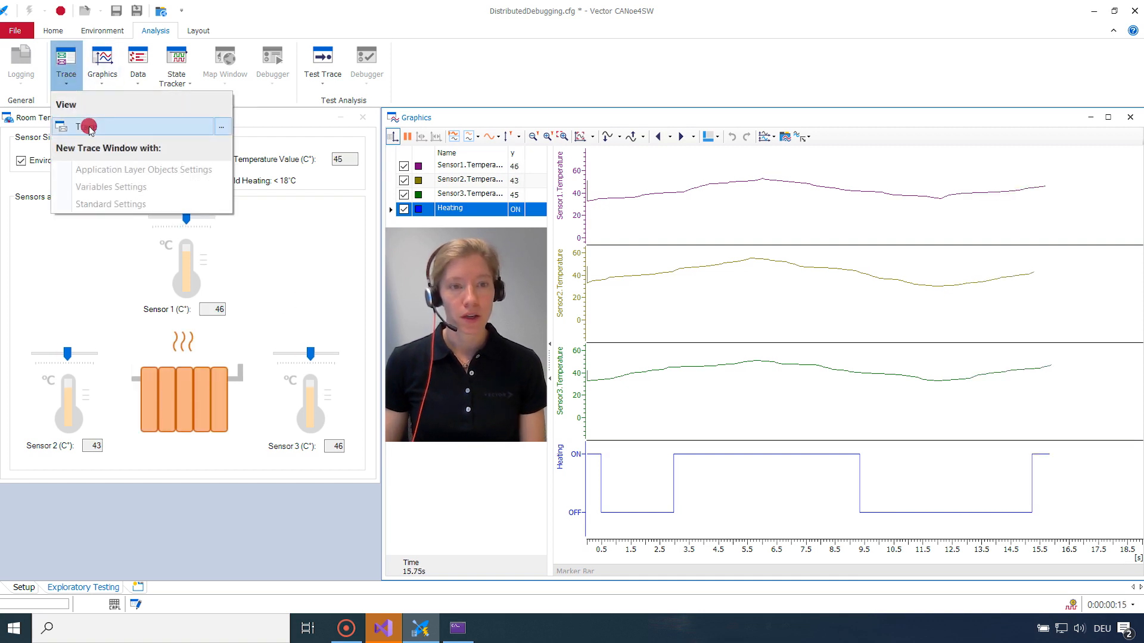
Show a Trace window and expand the averageTemperature entry arriving as a character value
click(82, 127)
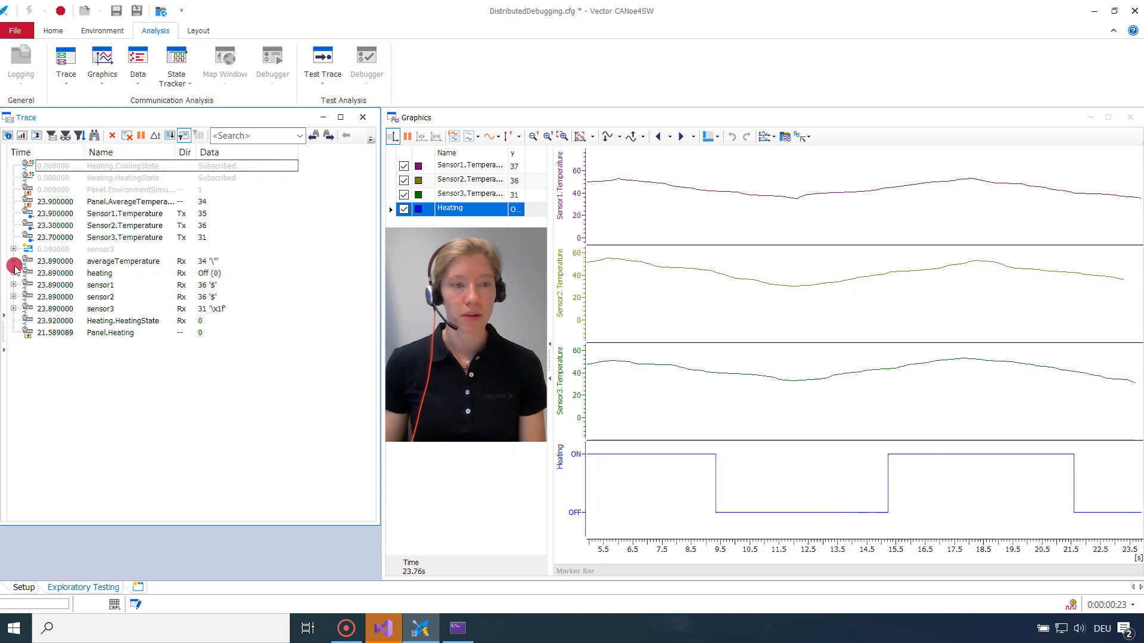
click(13, 261)
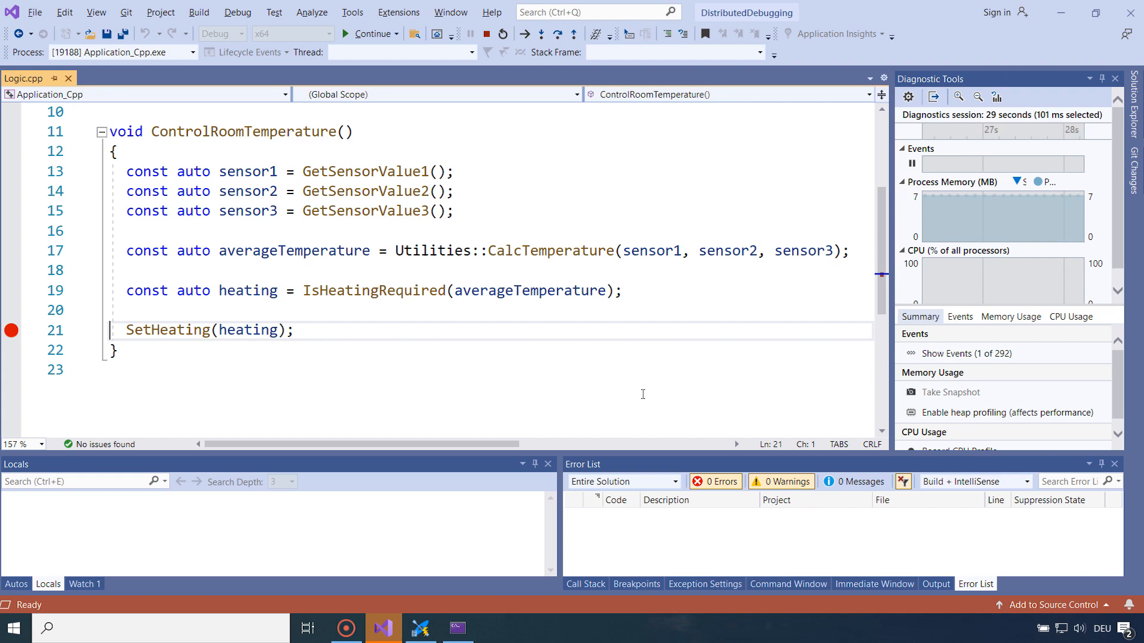
Stop debugging and return to the Vector Debug options
click(486, 34)
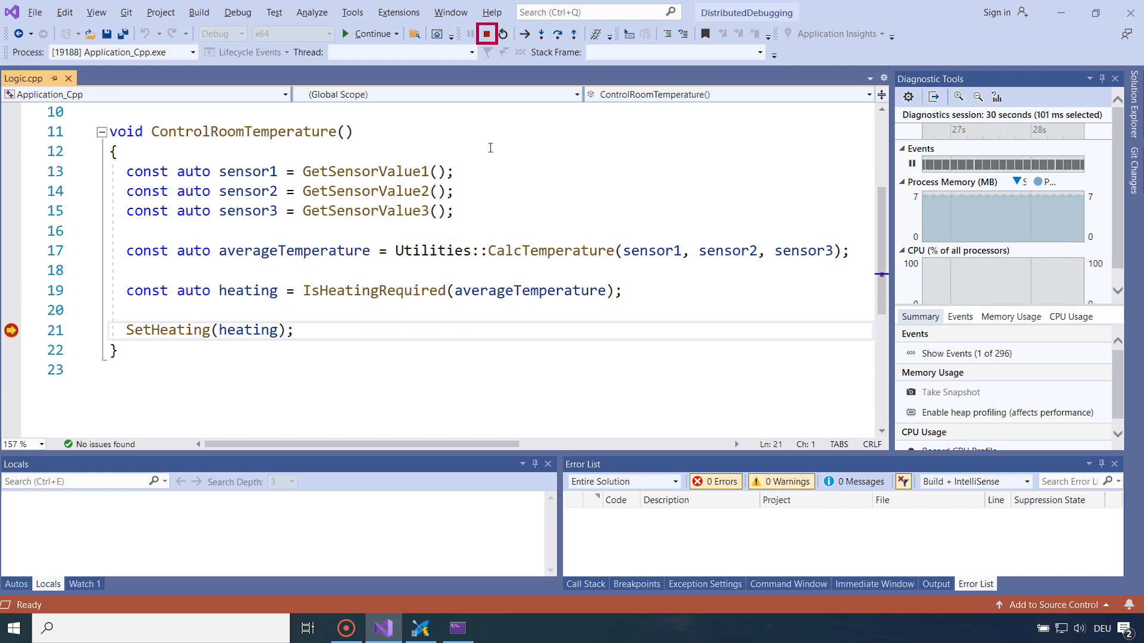
click(486, 33)
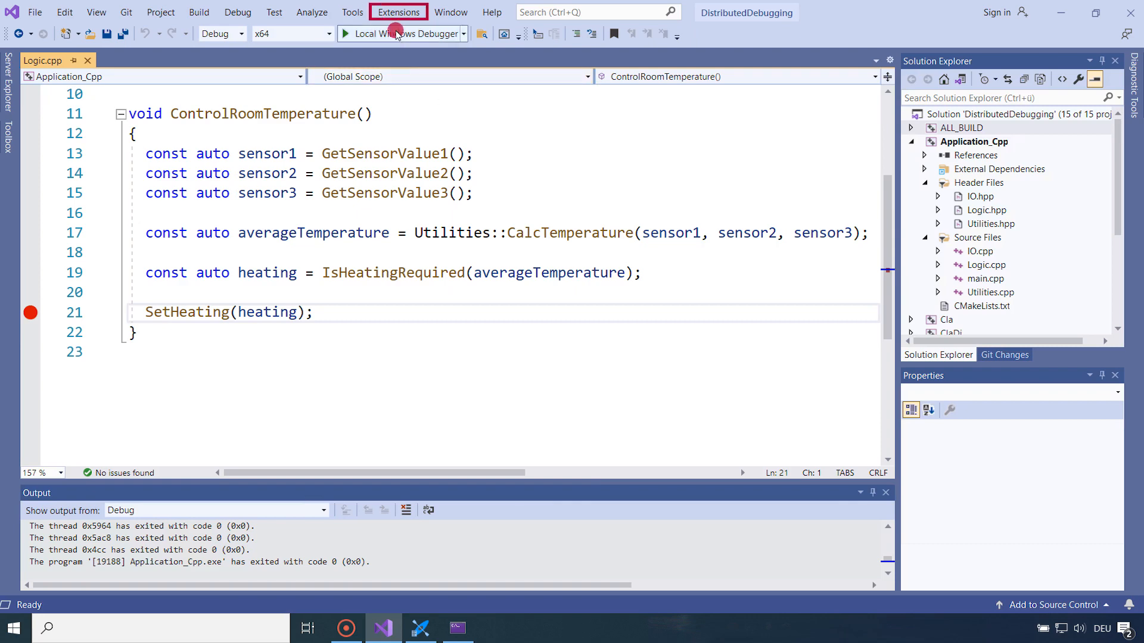
click(398, 12)
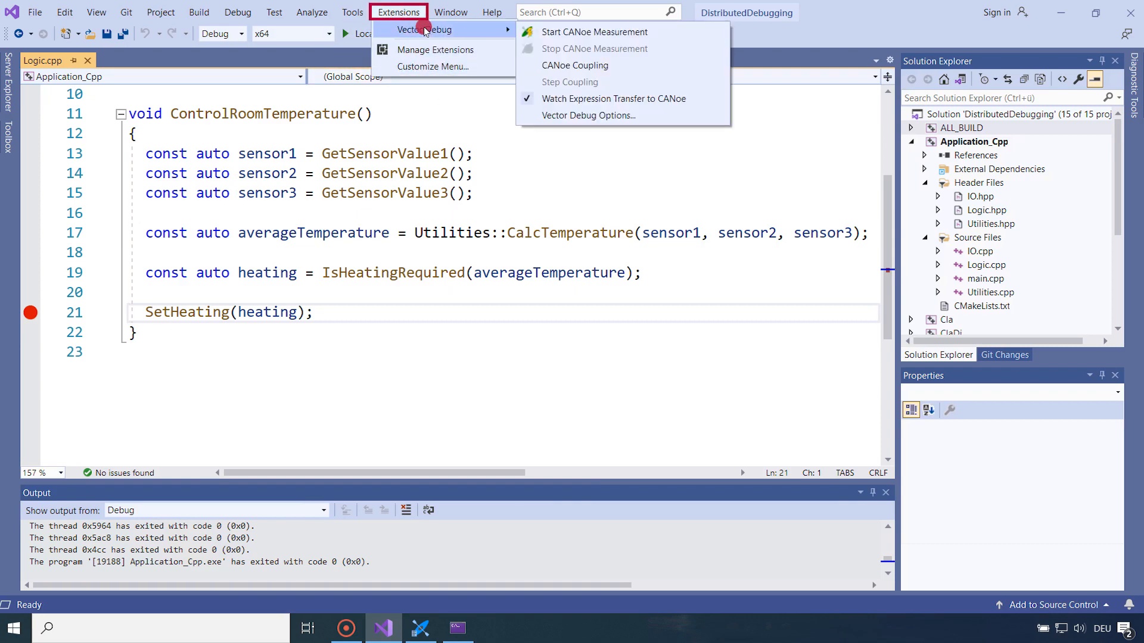
click(587, 115)
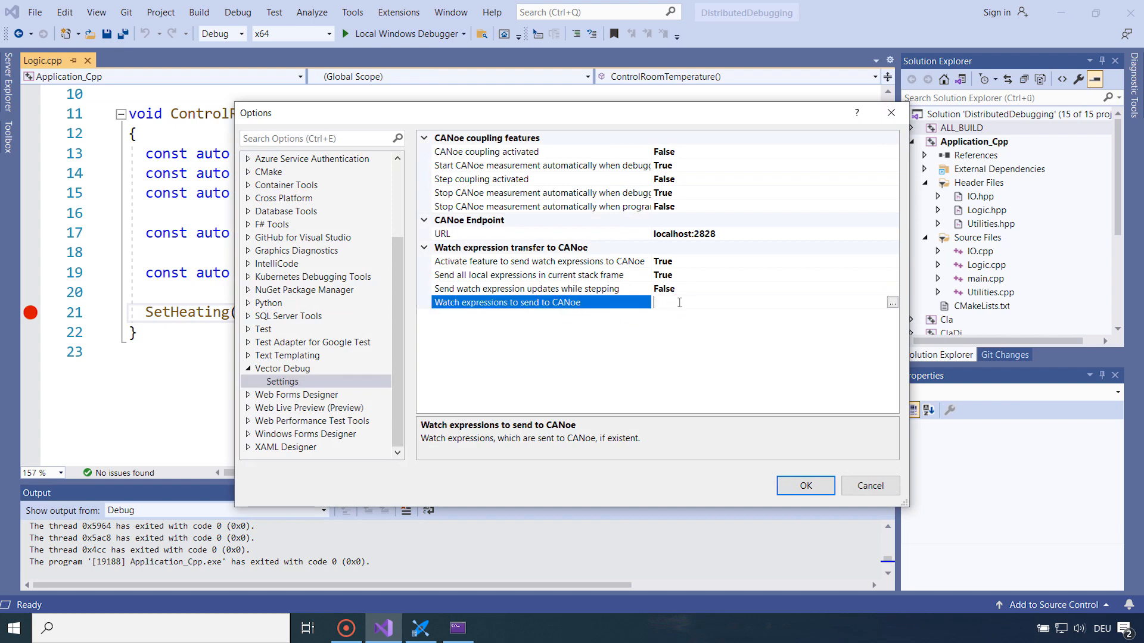
Add (int)averageTemperature as the watch expression sent to CANoe and accept the settings
click(892, 301)
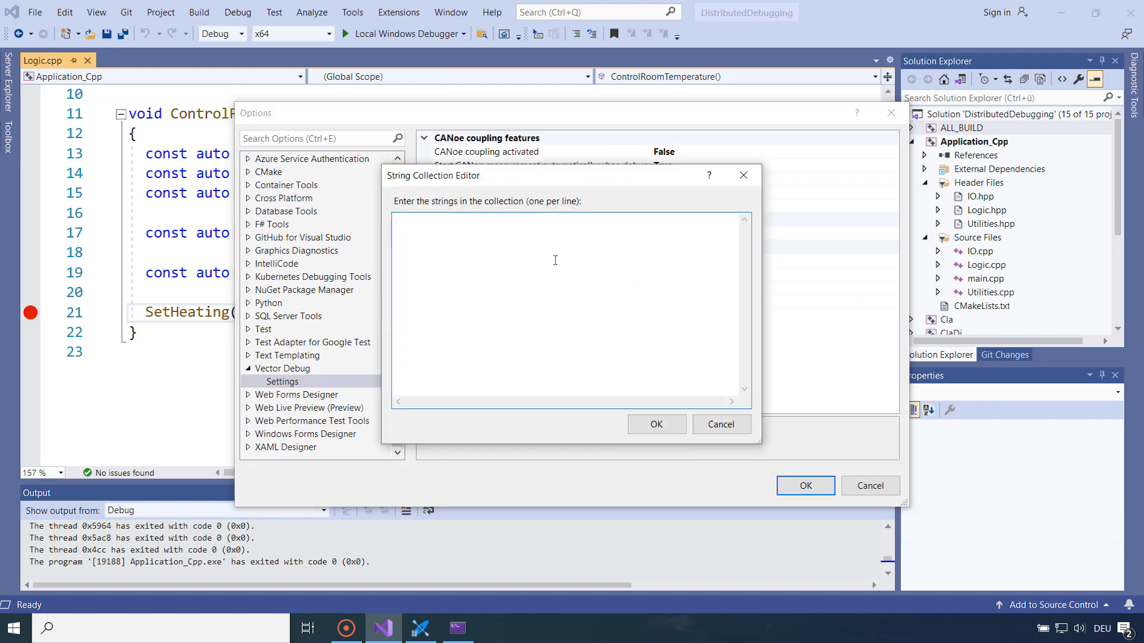
text((int)averageT)
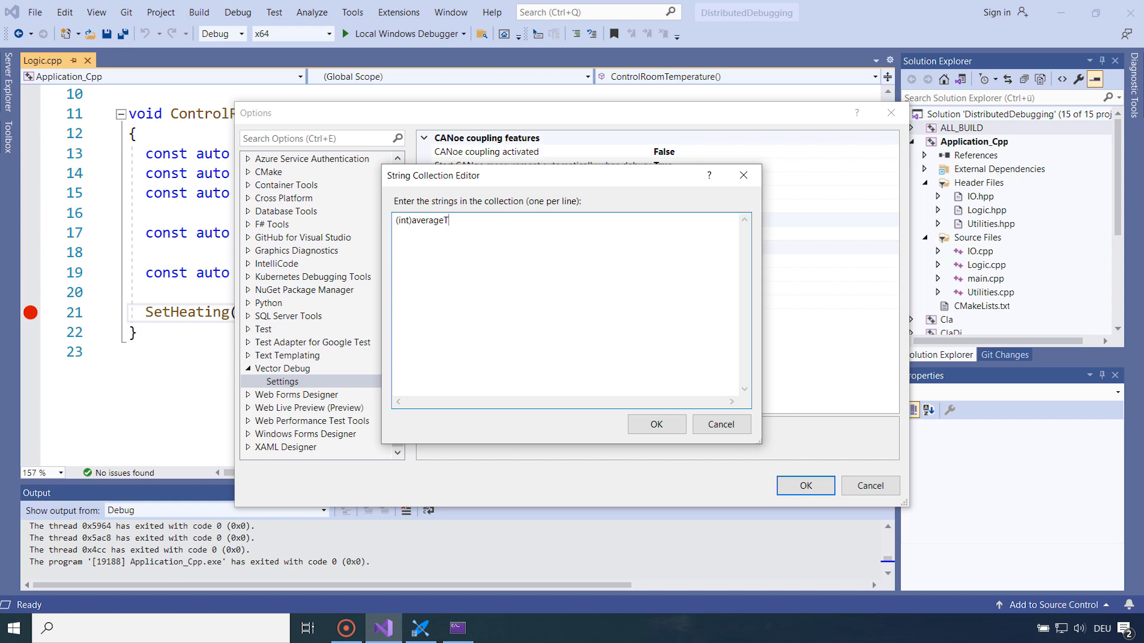
click(654, 424)
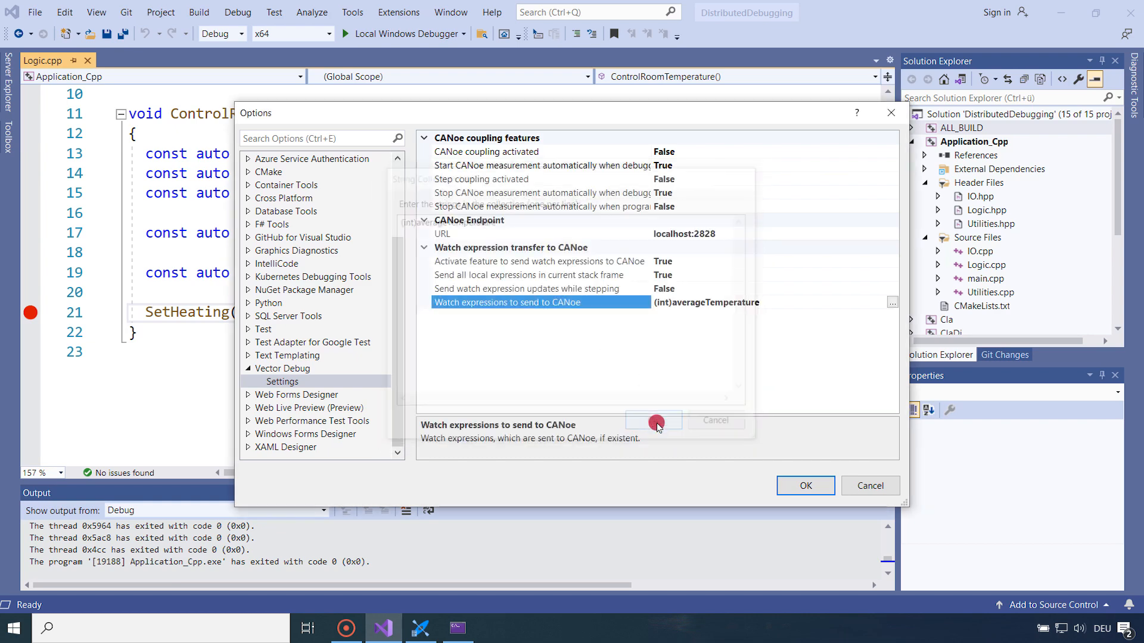
click(652, 420)
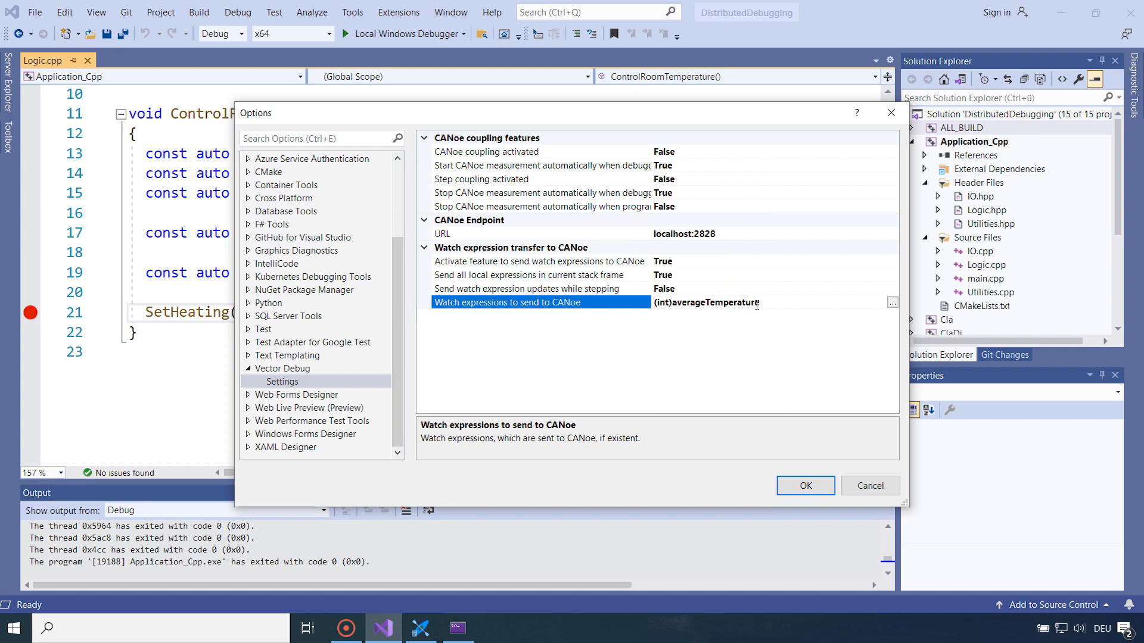
click(804, 485)
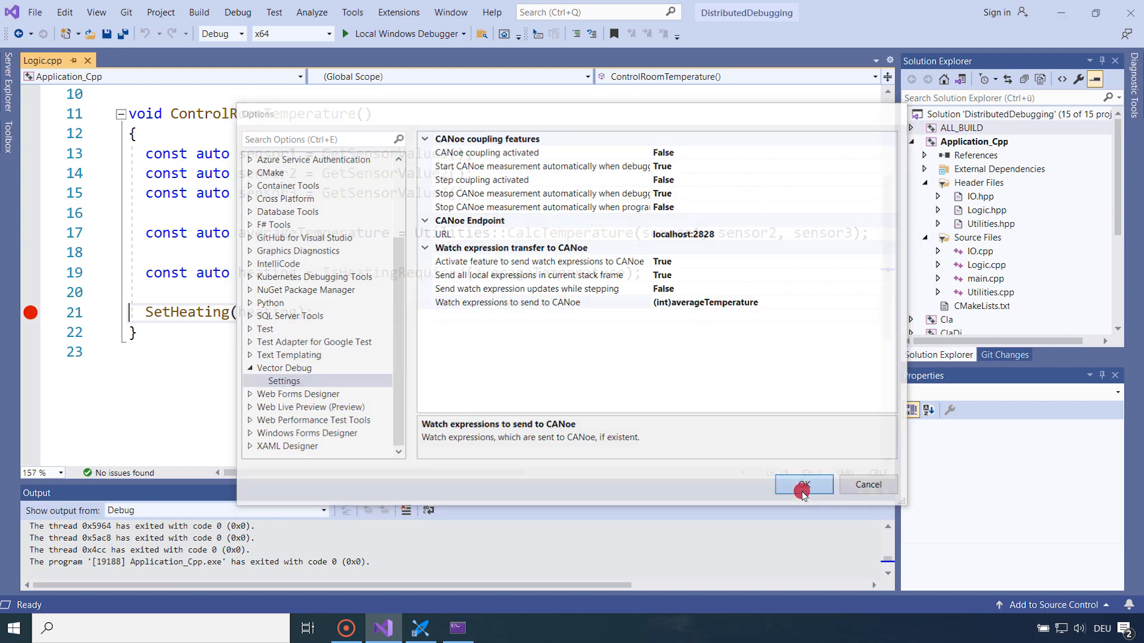
click(802, 485)
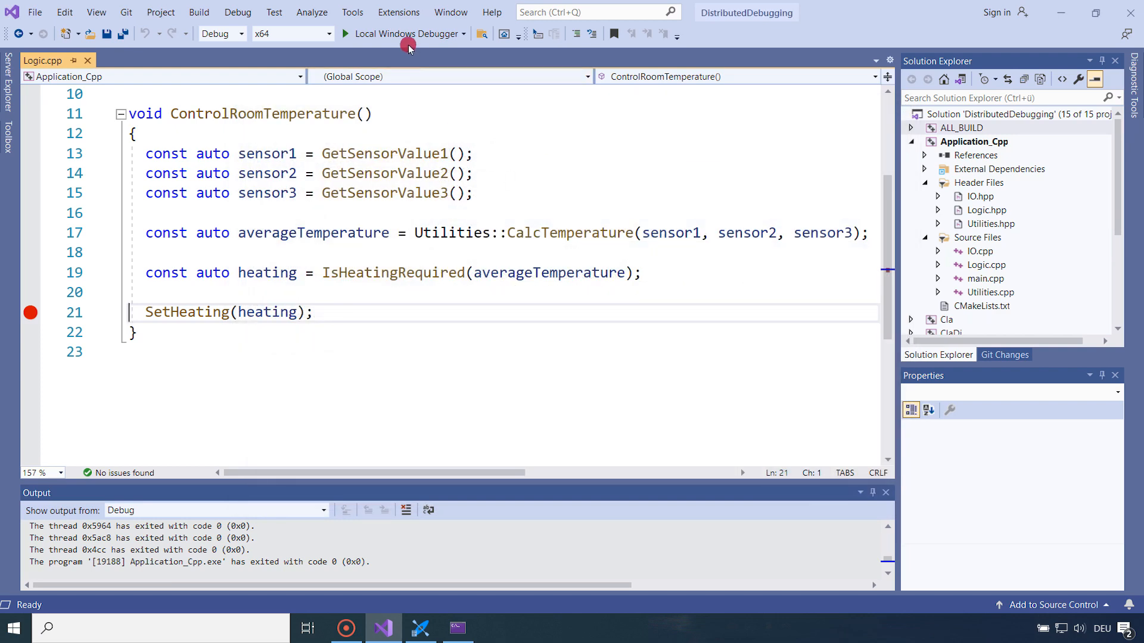
Start the Local Windows Debugger so a fresh Application_Cpp session feeds the CANoe measurement
click(404, 34)
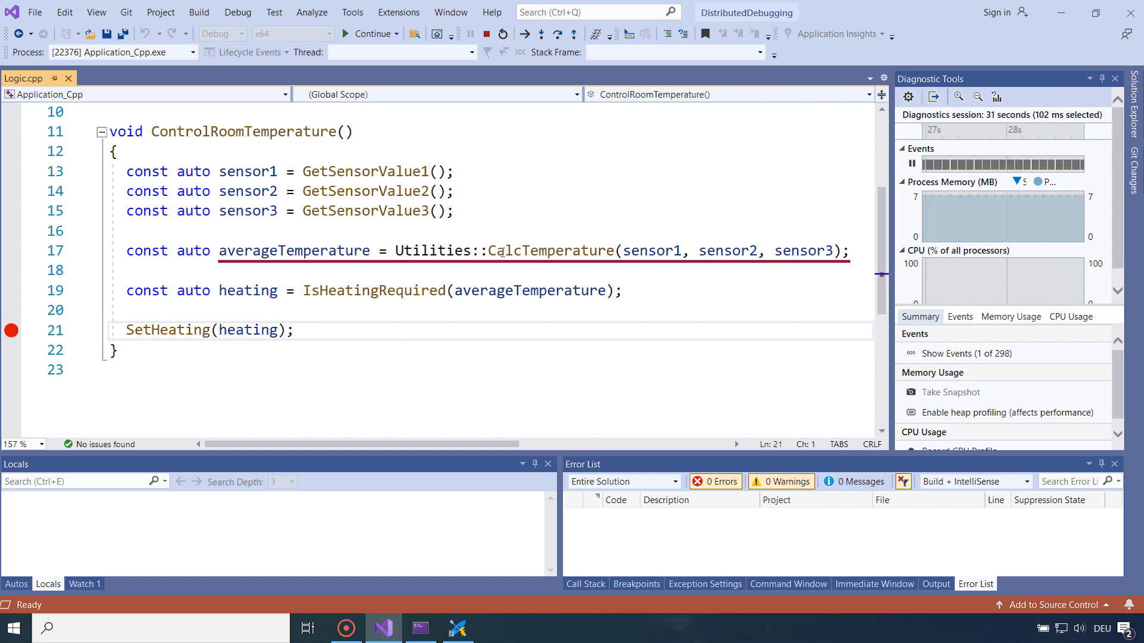
Stop debugging, go to CalcTemperature's definition and set a watch-transfer, auto-continue breakpoint on its return line 14
click(485, 34)
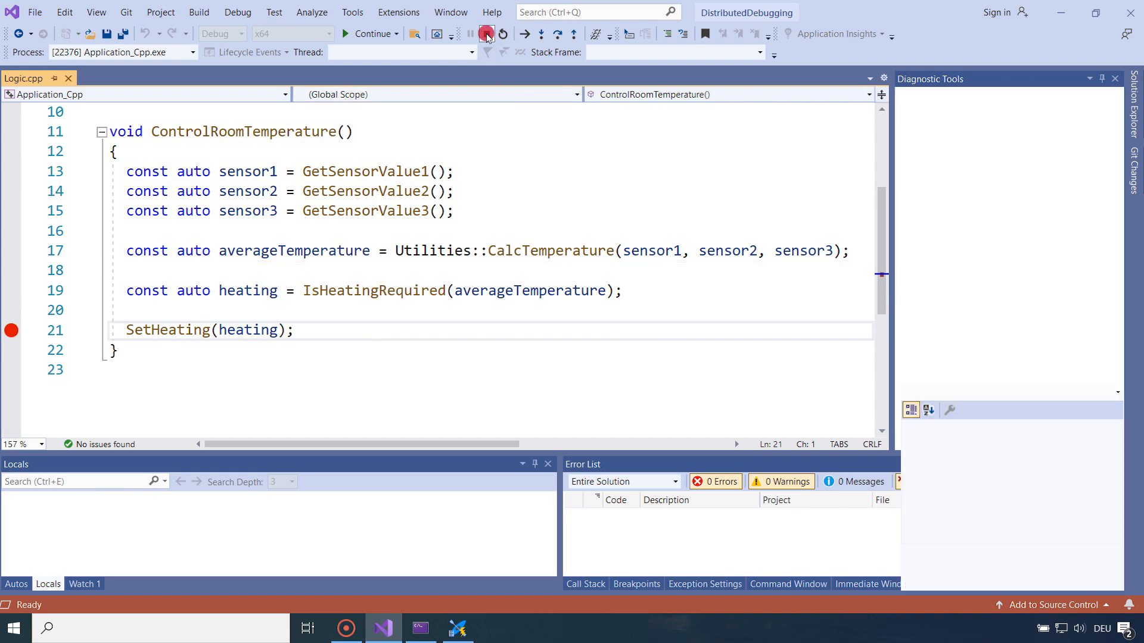
click(485, 33)
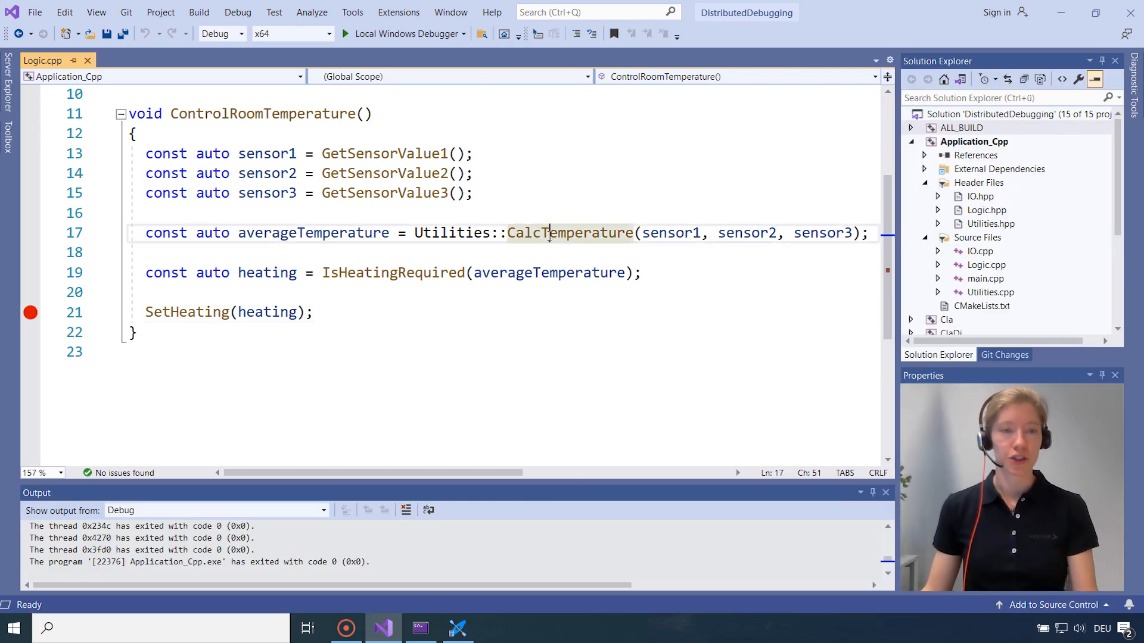
click(570, 233)
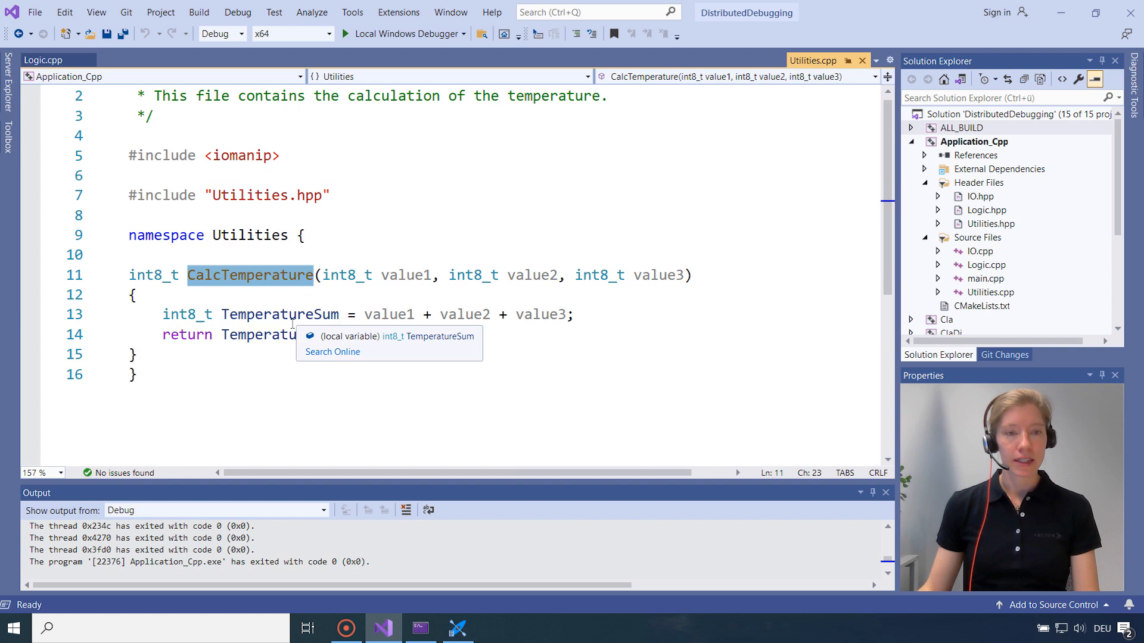
text(/ 3;)
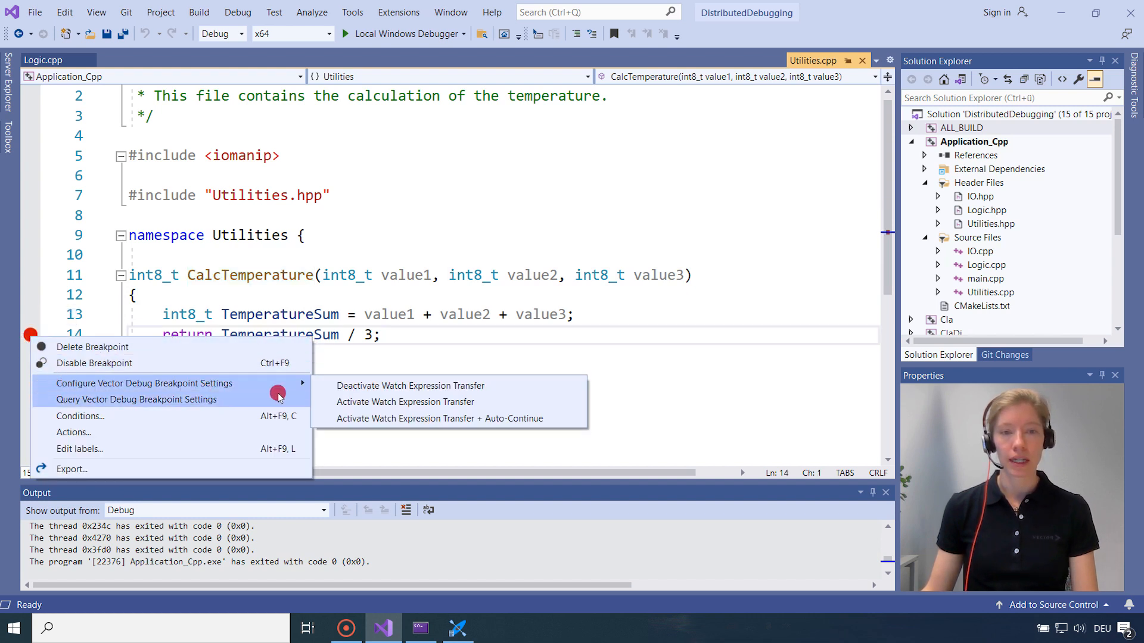
mouse_move(340, 418)
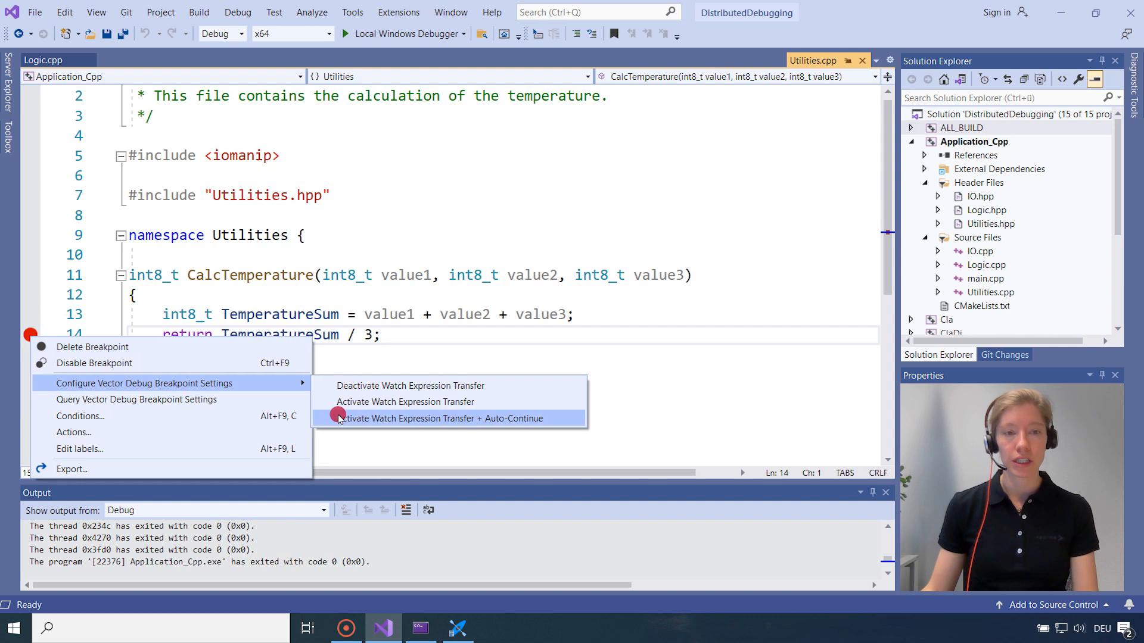
click(450, 418)
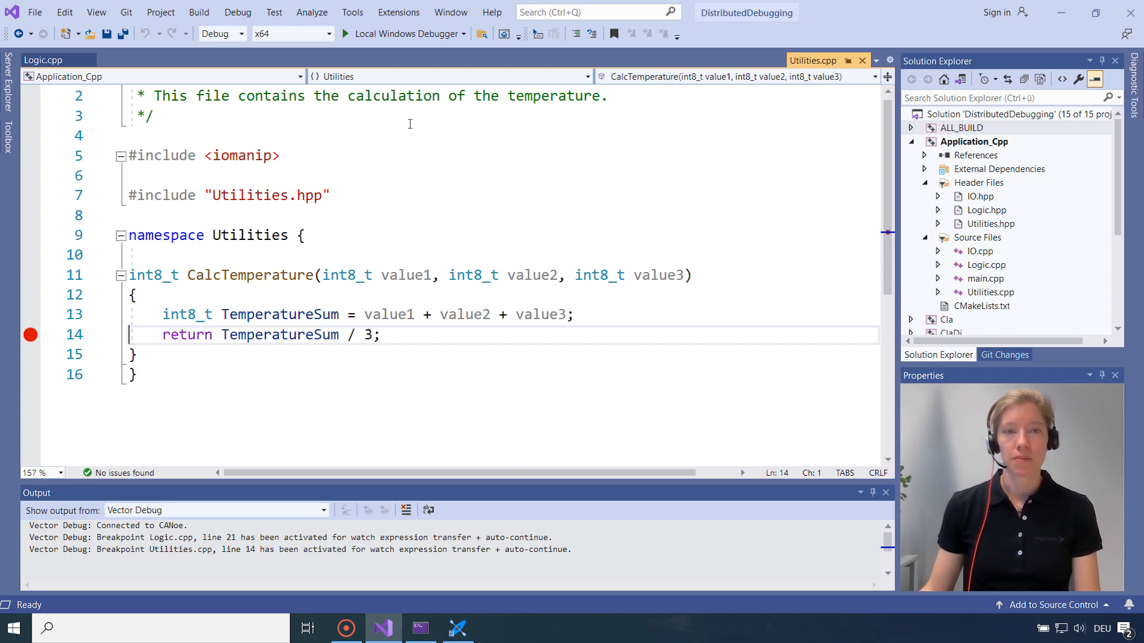
Add (int)TemperatureSum to the Vector Debug watch expressions sent to CANoe and confirm
click(398, 12)
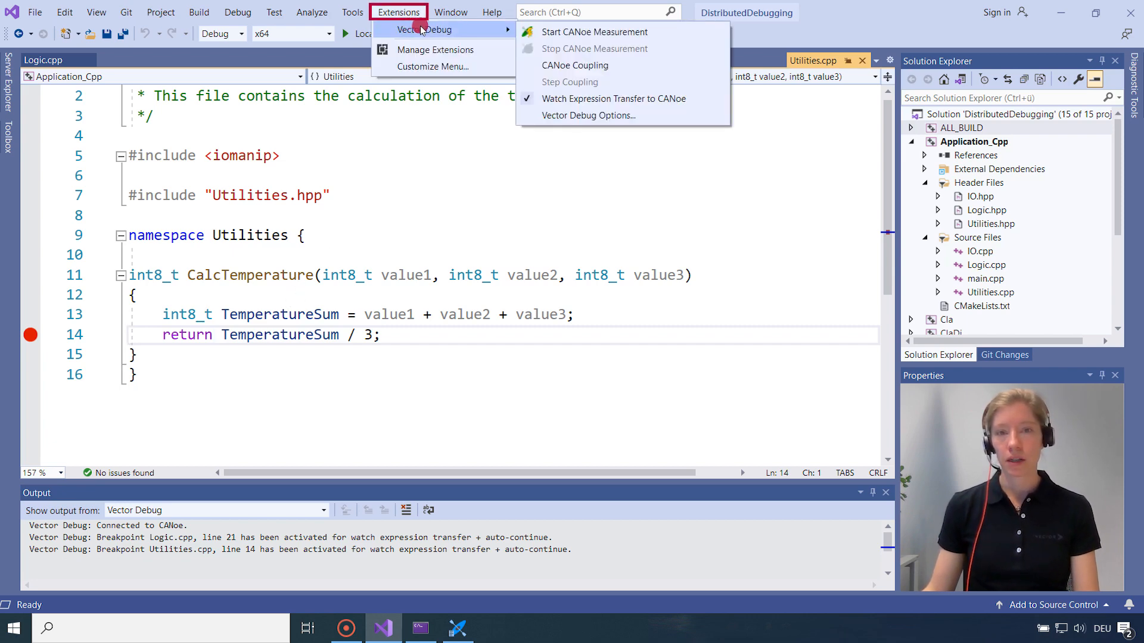
click(587, 116)
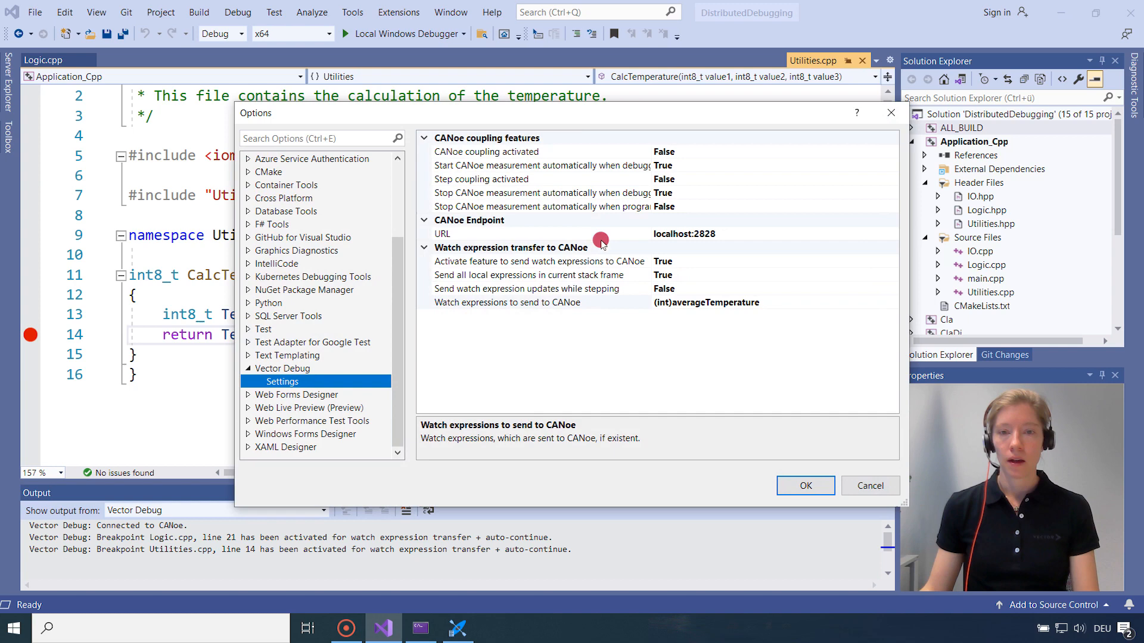
click(539, 302)
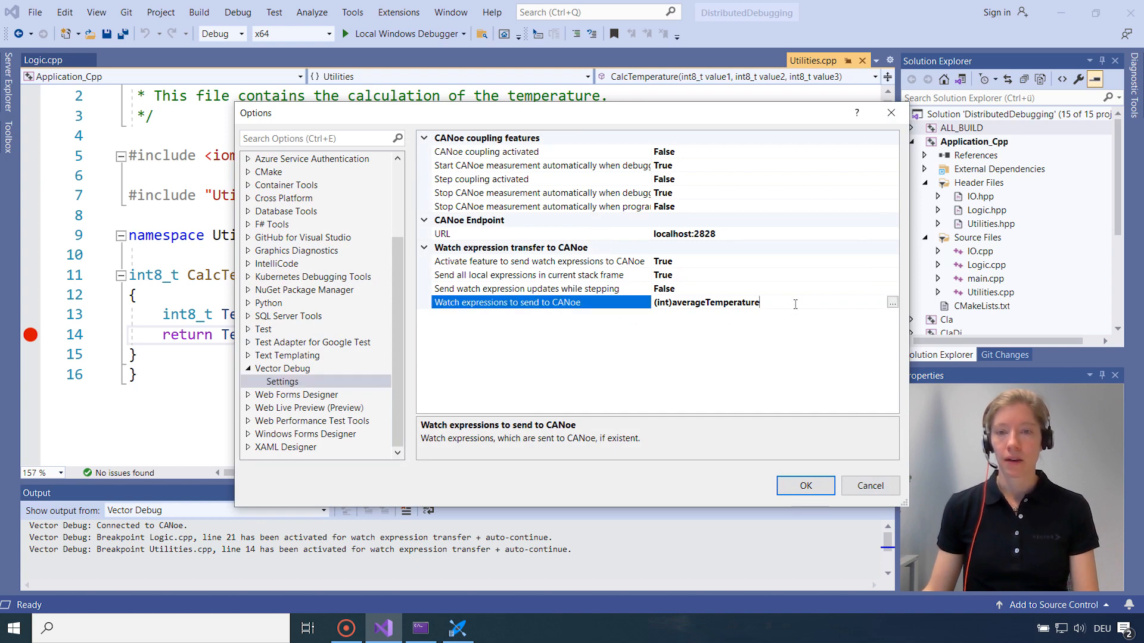
click(891, 302)
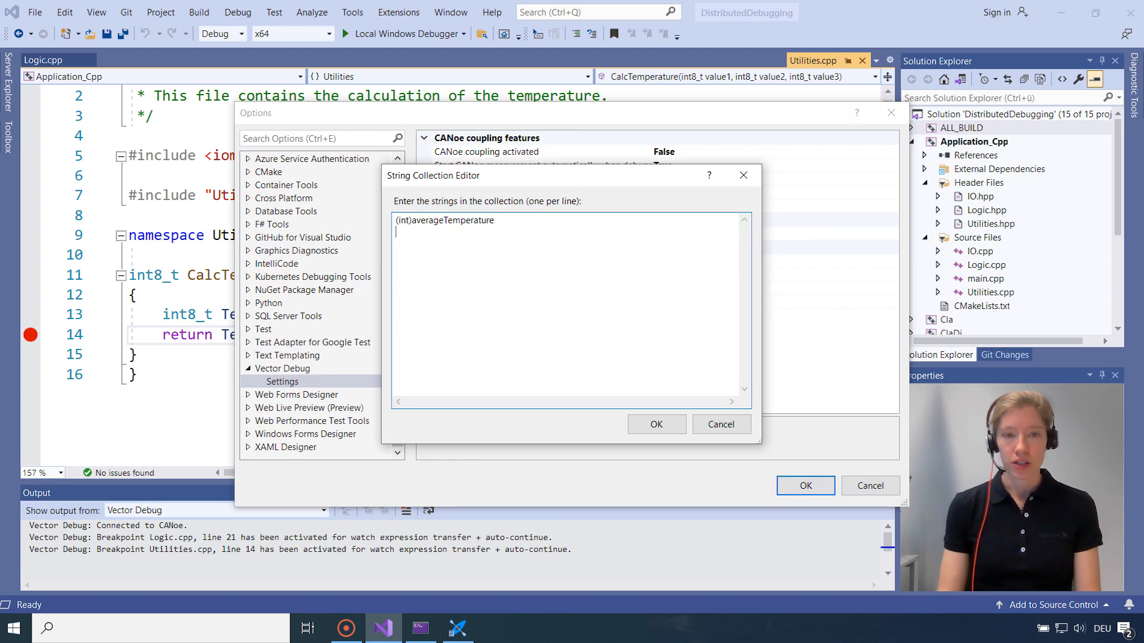
text((int)T)
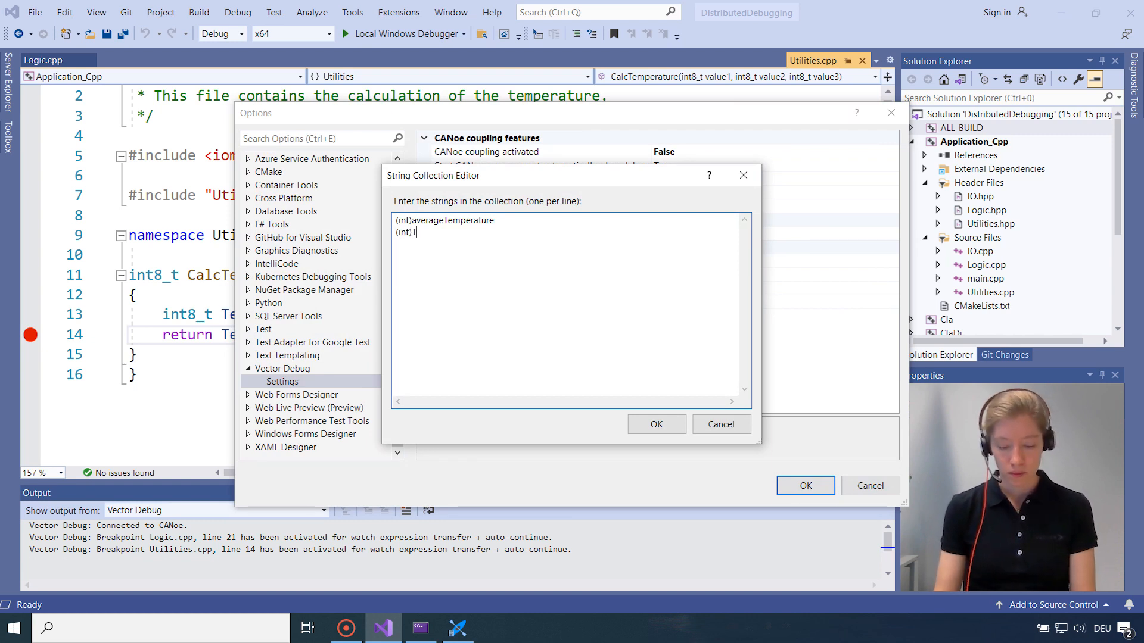
text(emperatureSum)
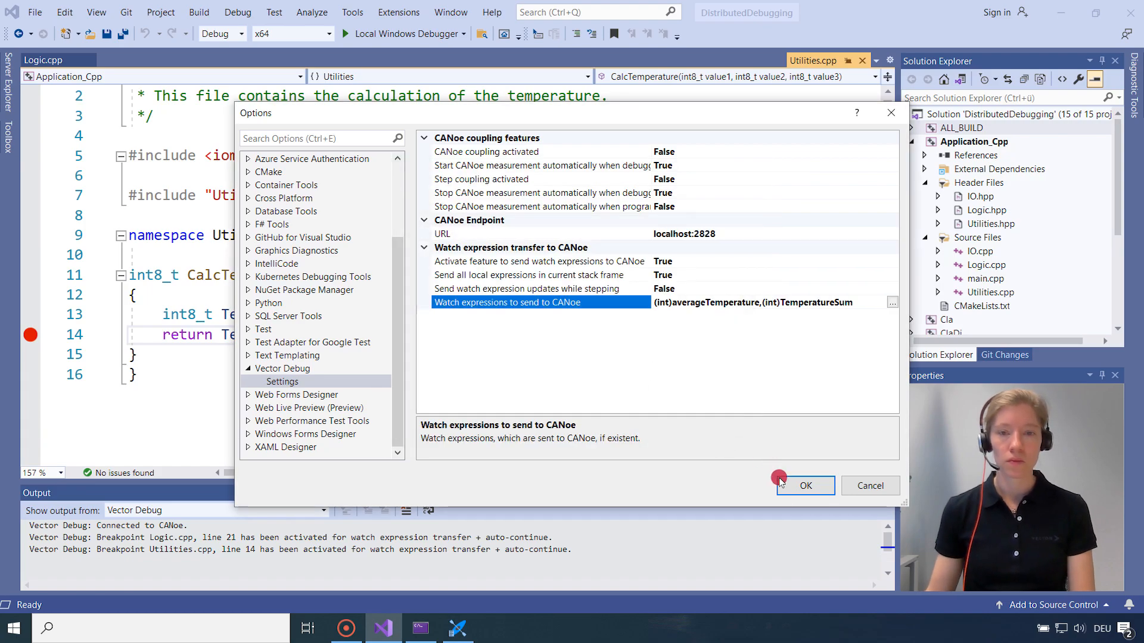
click(804, 486)
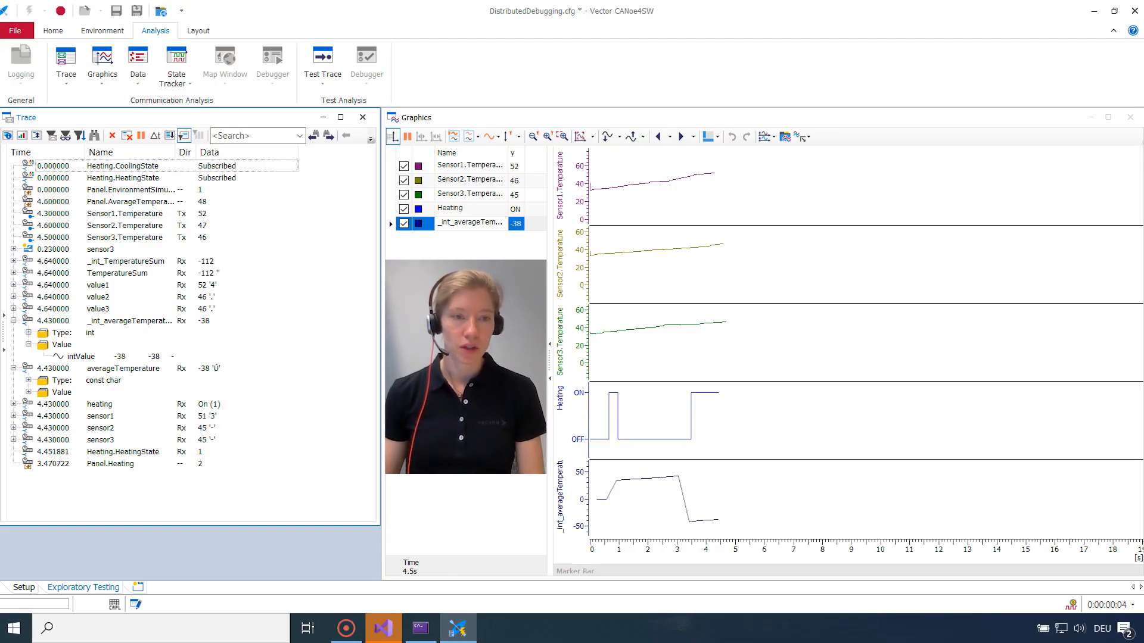